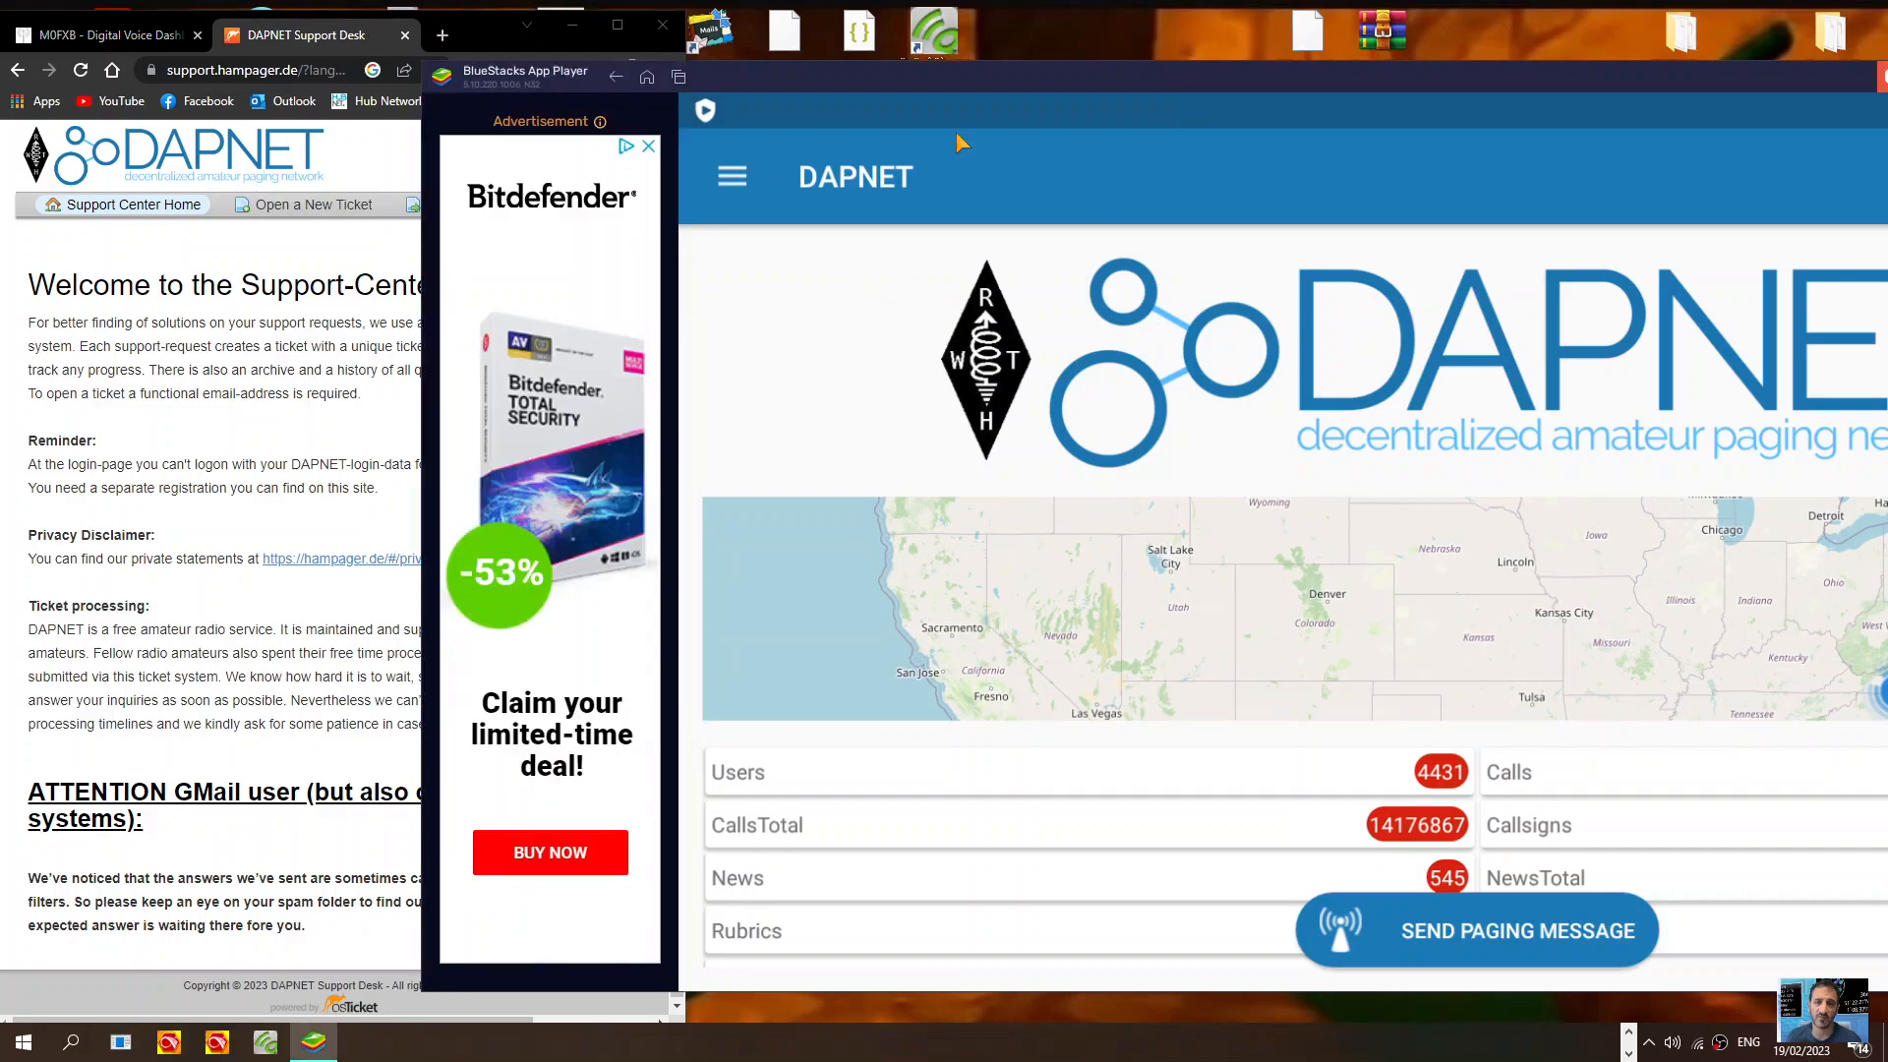
Bring the DAPNET Support Desk browser window to the front
{"action": "left_click", "coordinate": [650, 145]}
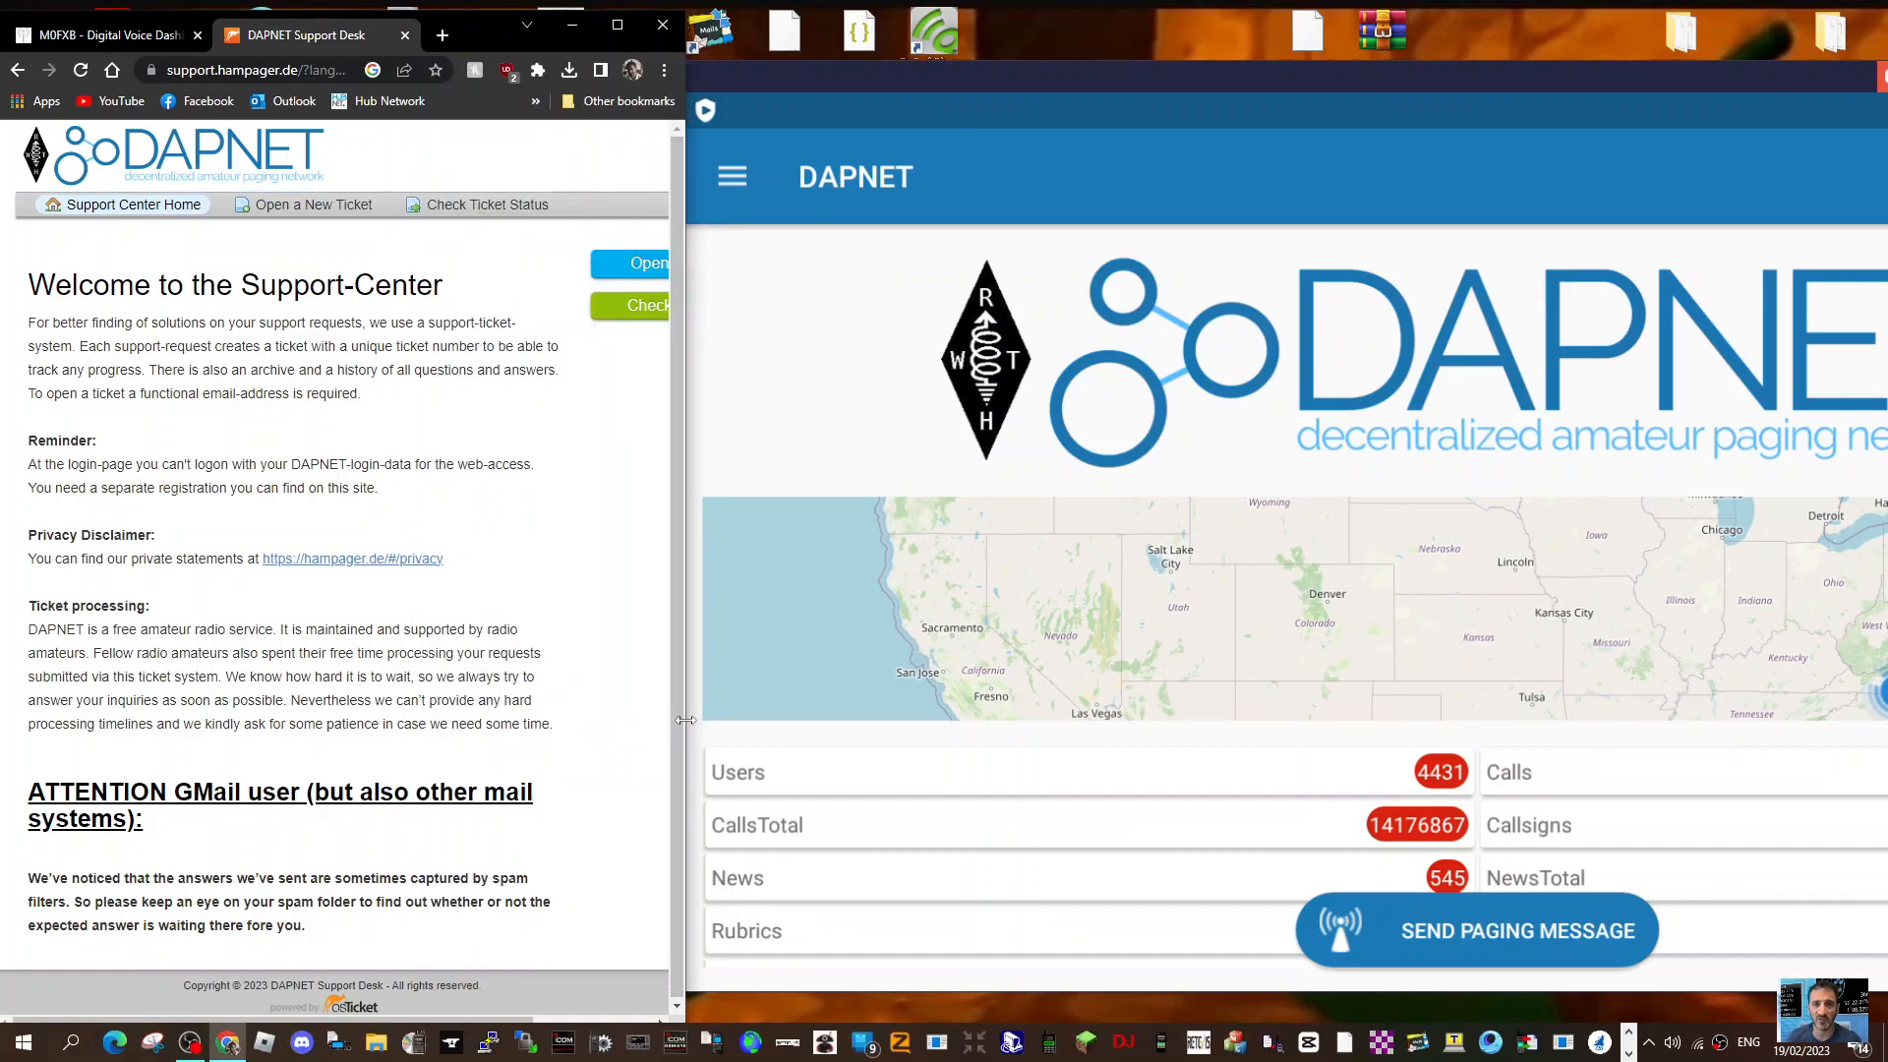
Start a new support ticket with help topic 'New DAPNET Account with RIC'
{"action": "left_click", "coordinate": [312, 204]}
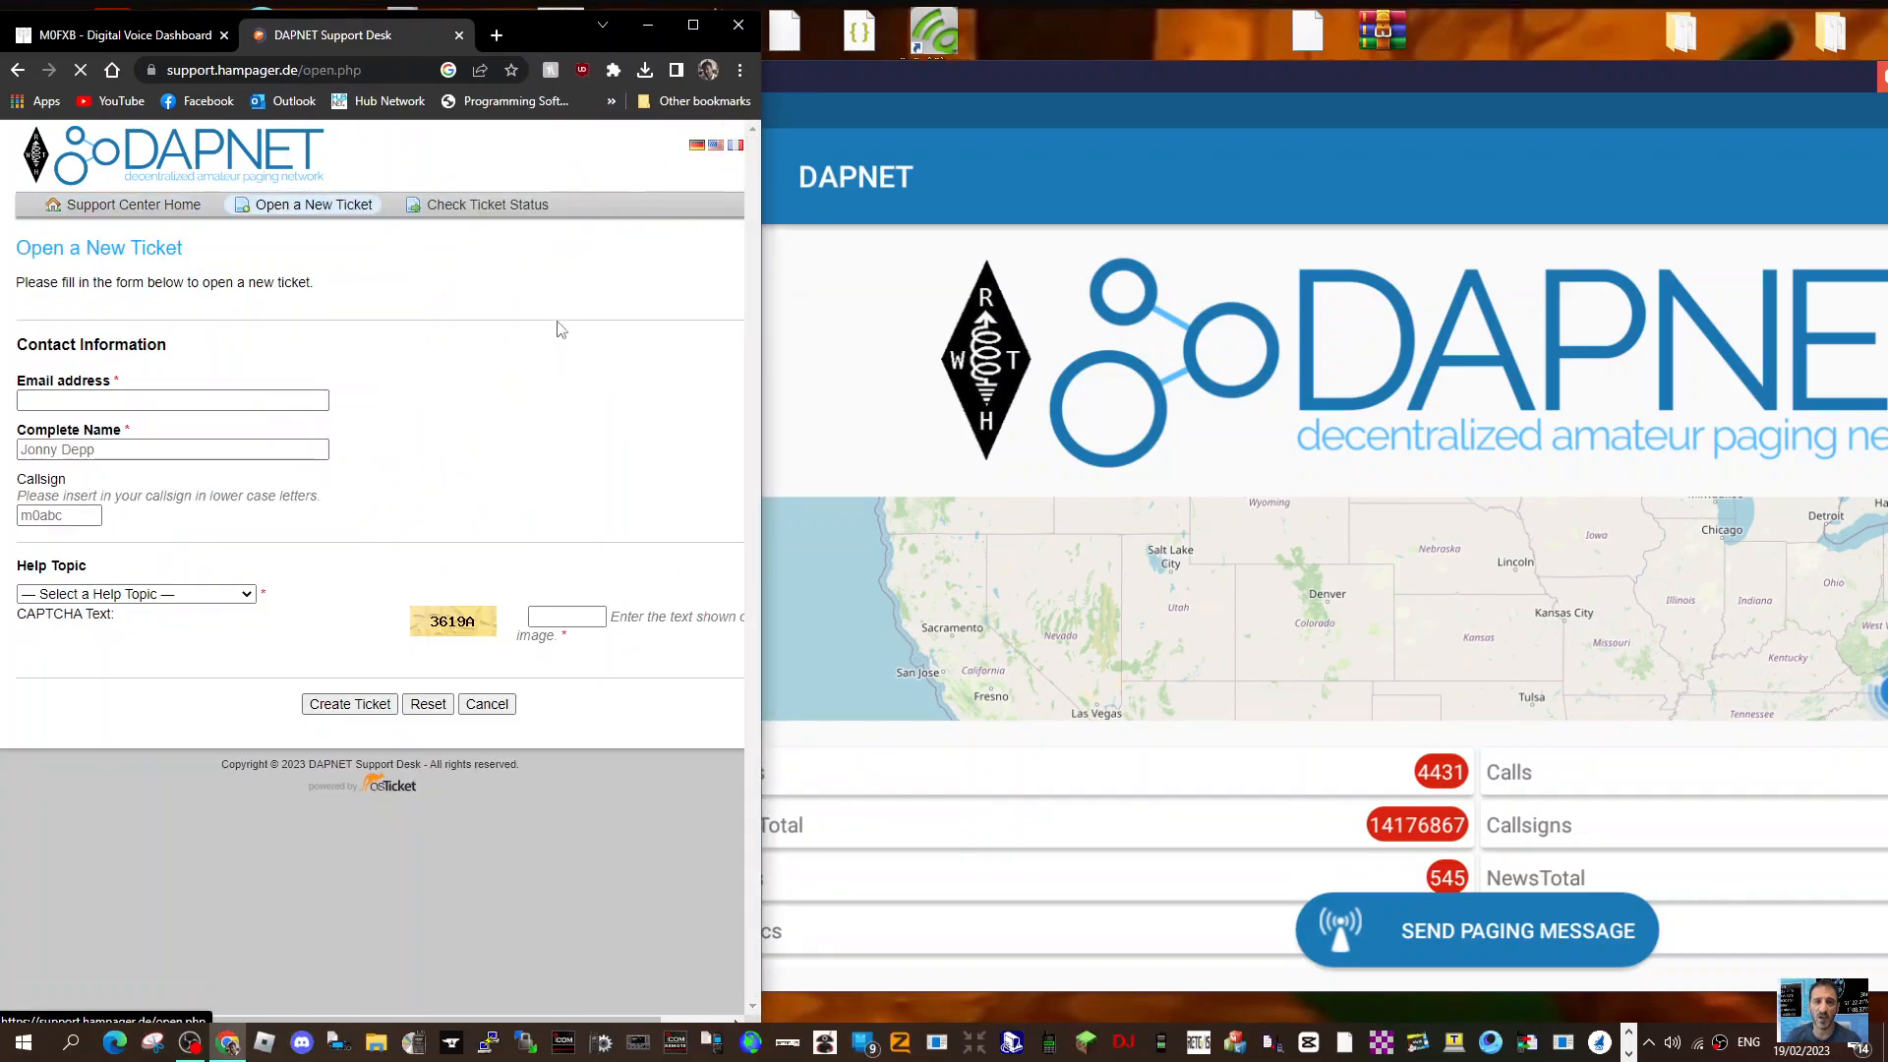
{"action": "left_click", "coordinate": [173, 400]}
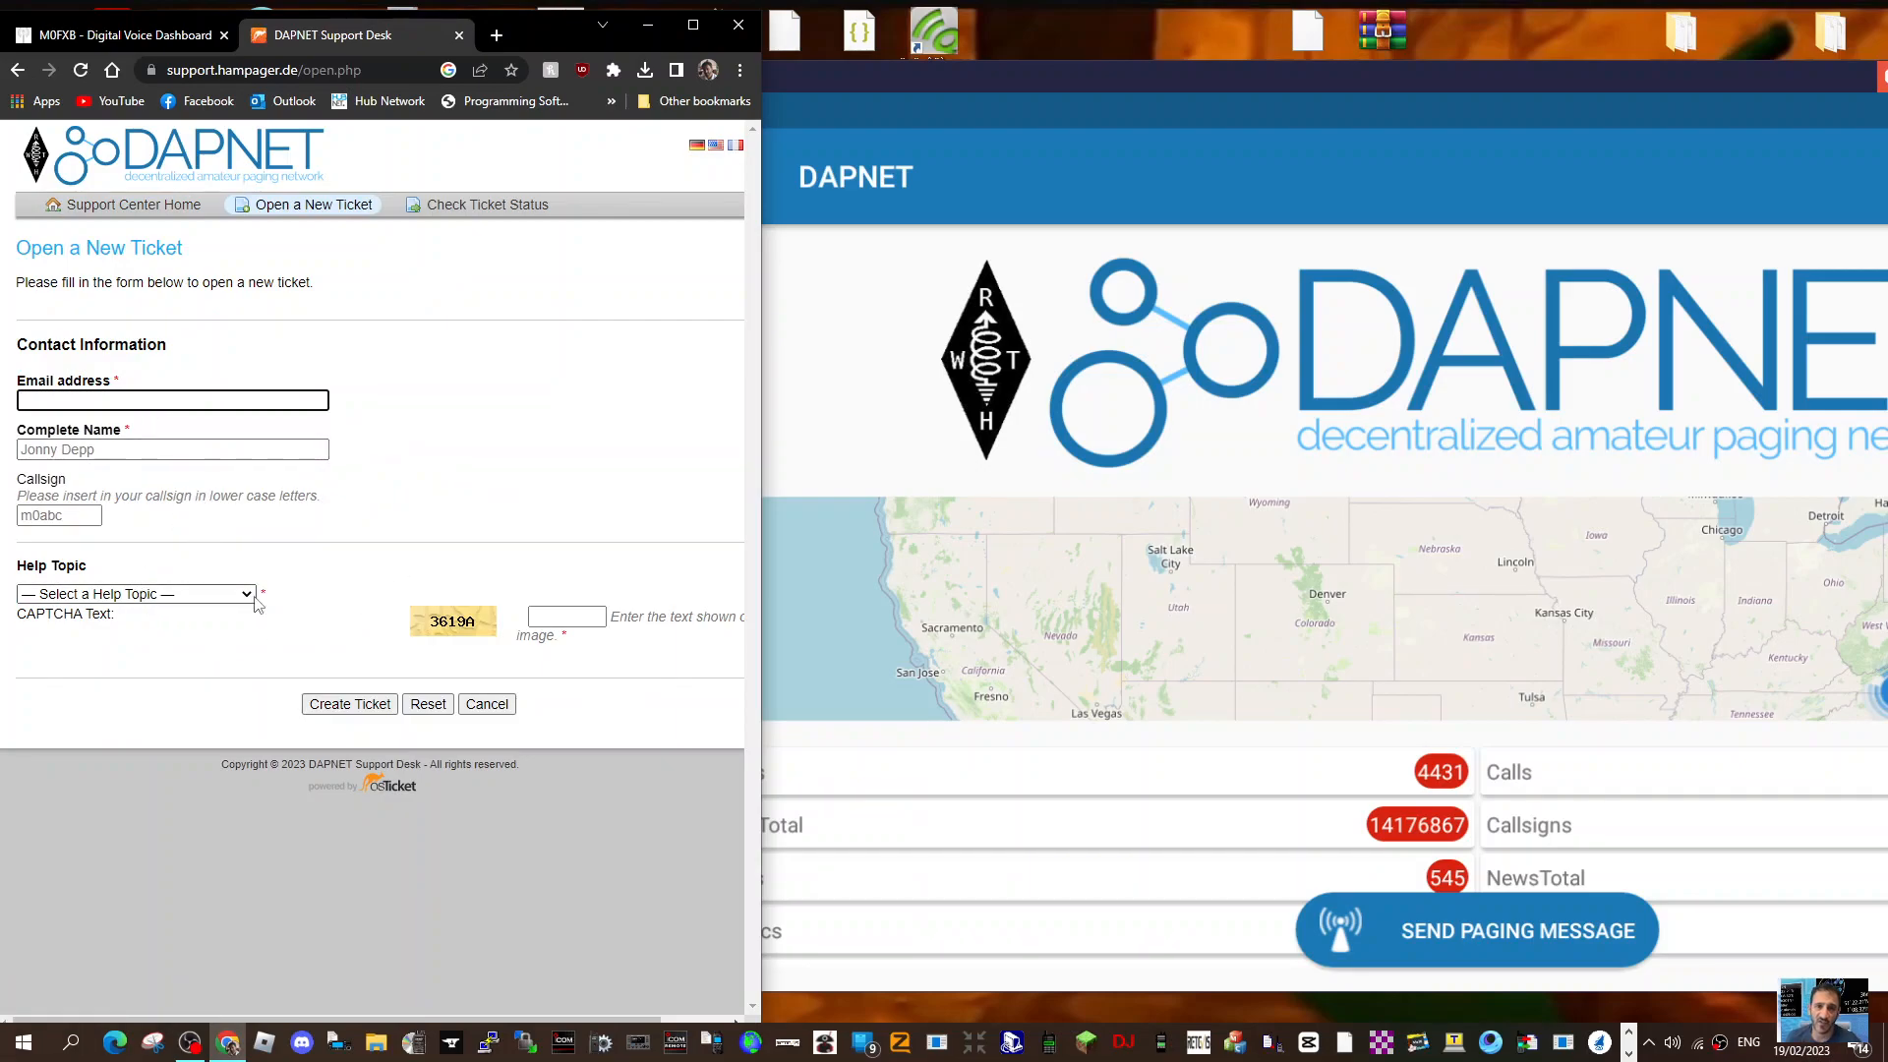
{"action": "left_click", "coordinate": [135, 592]}
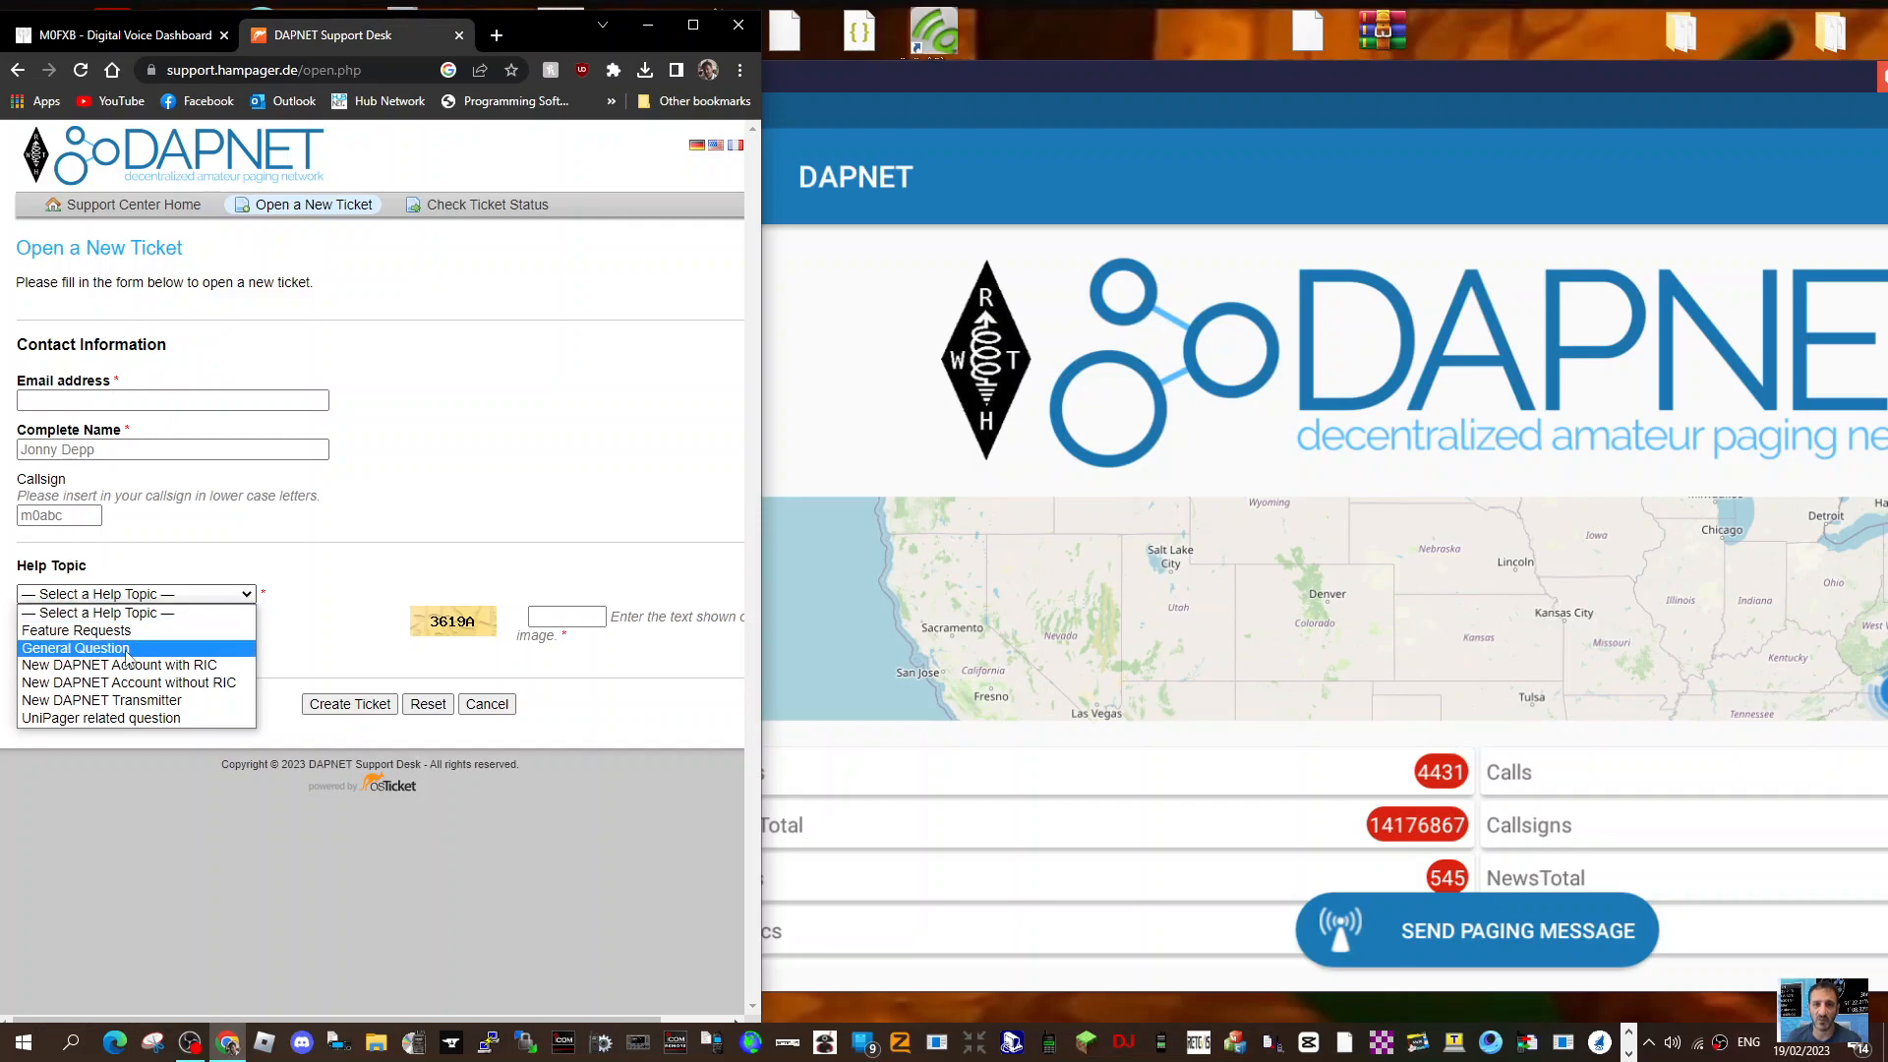
{"action": "left_click", "coordinate": [118, 665]}
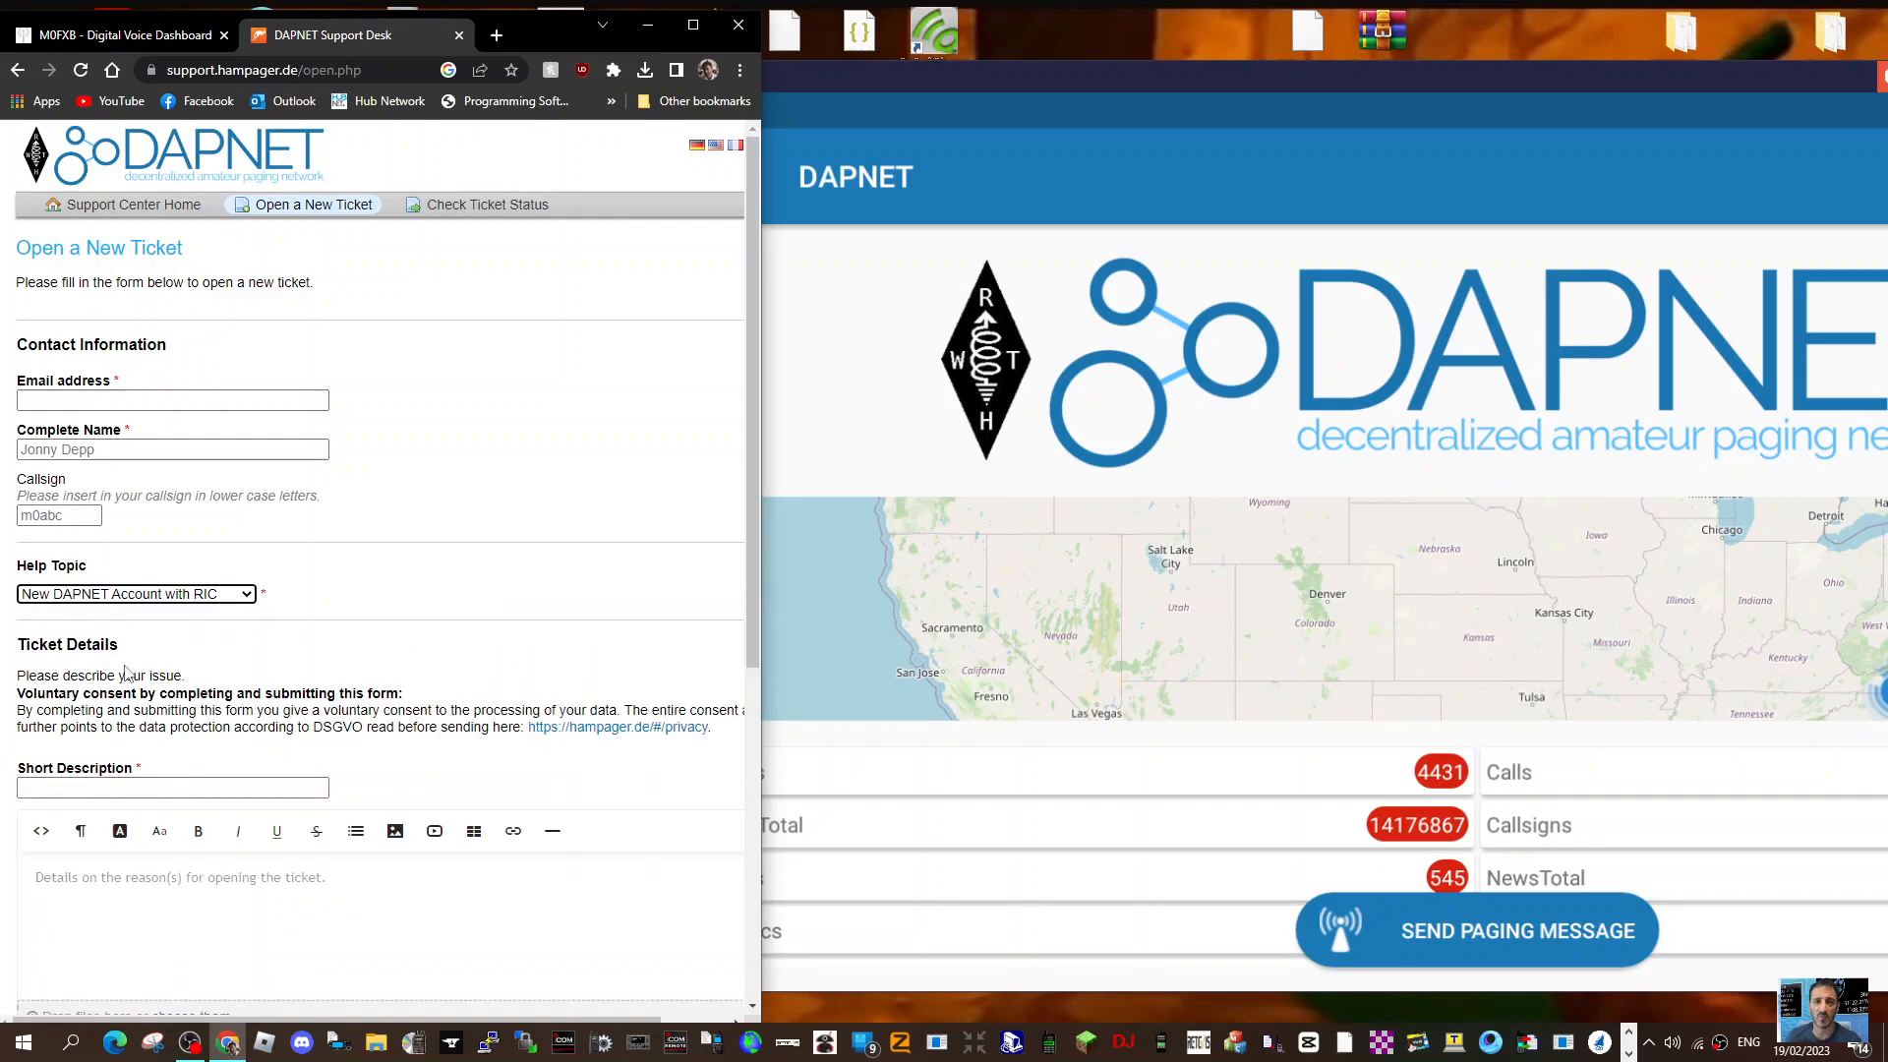
Scroll the ticket form down to the RIC pager number and licence upload fields
{"action": "scroll", "scroll_direction": "down", "scroll_amount": 3}
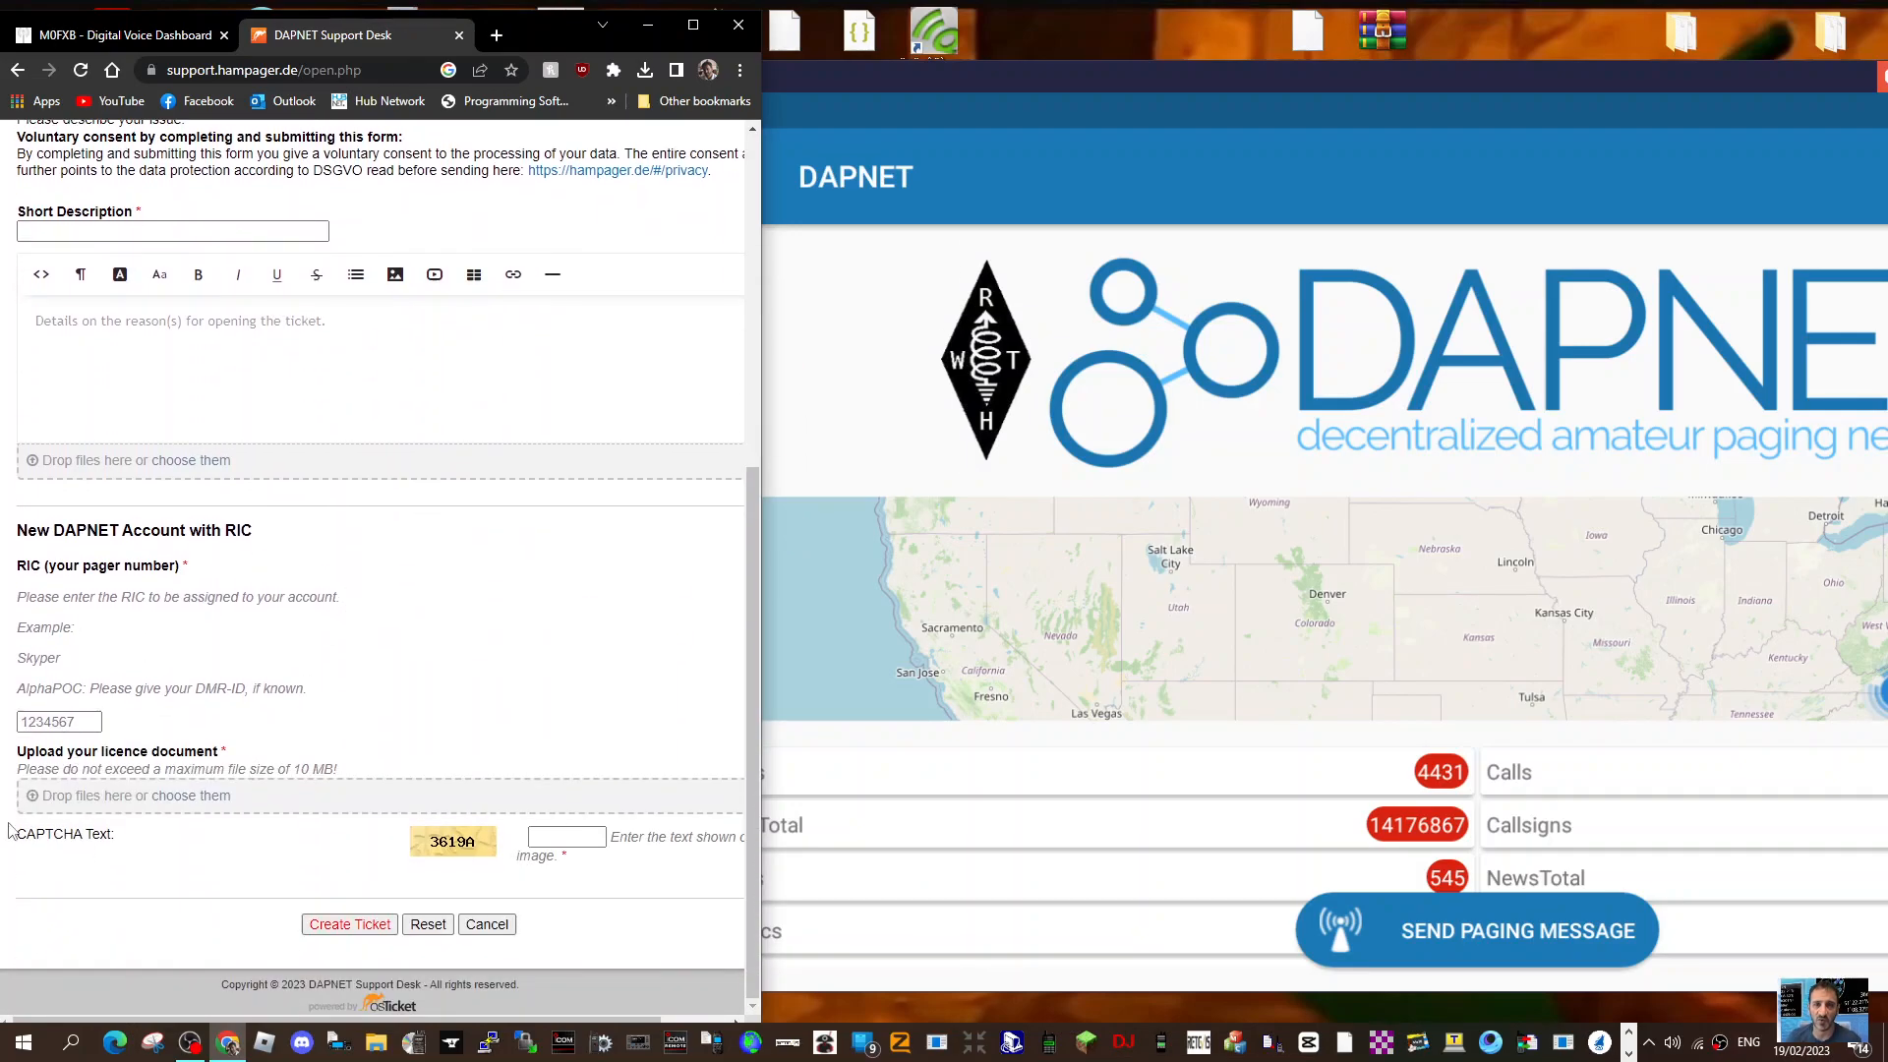
{"action": "mouse_move", "coordinate": [800, 433]}
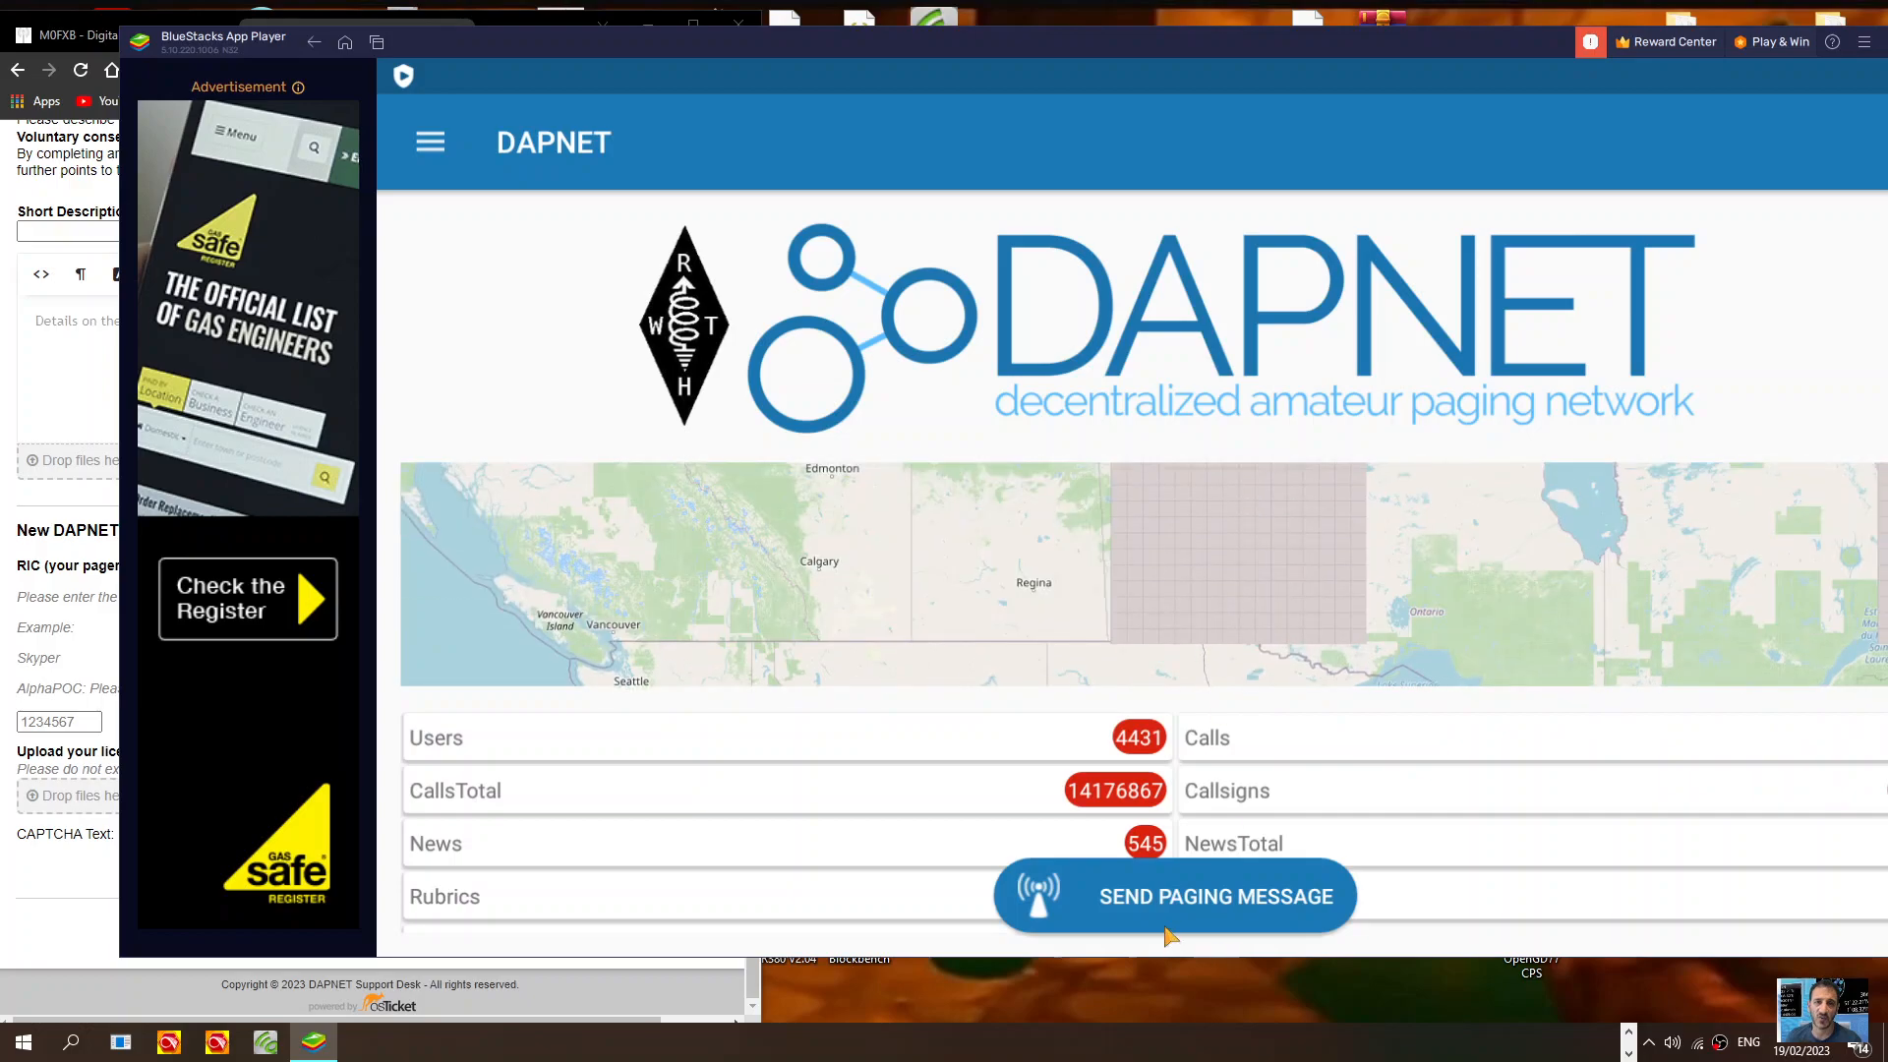
Draft a 'hello' paging message addressed to the first callsign matching 'm6l'
{"action": "left_click", "coordinate": [1170, 895]}
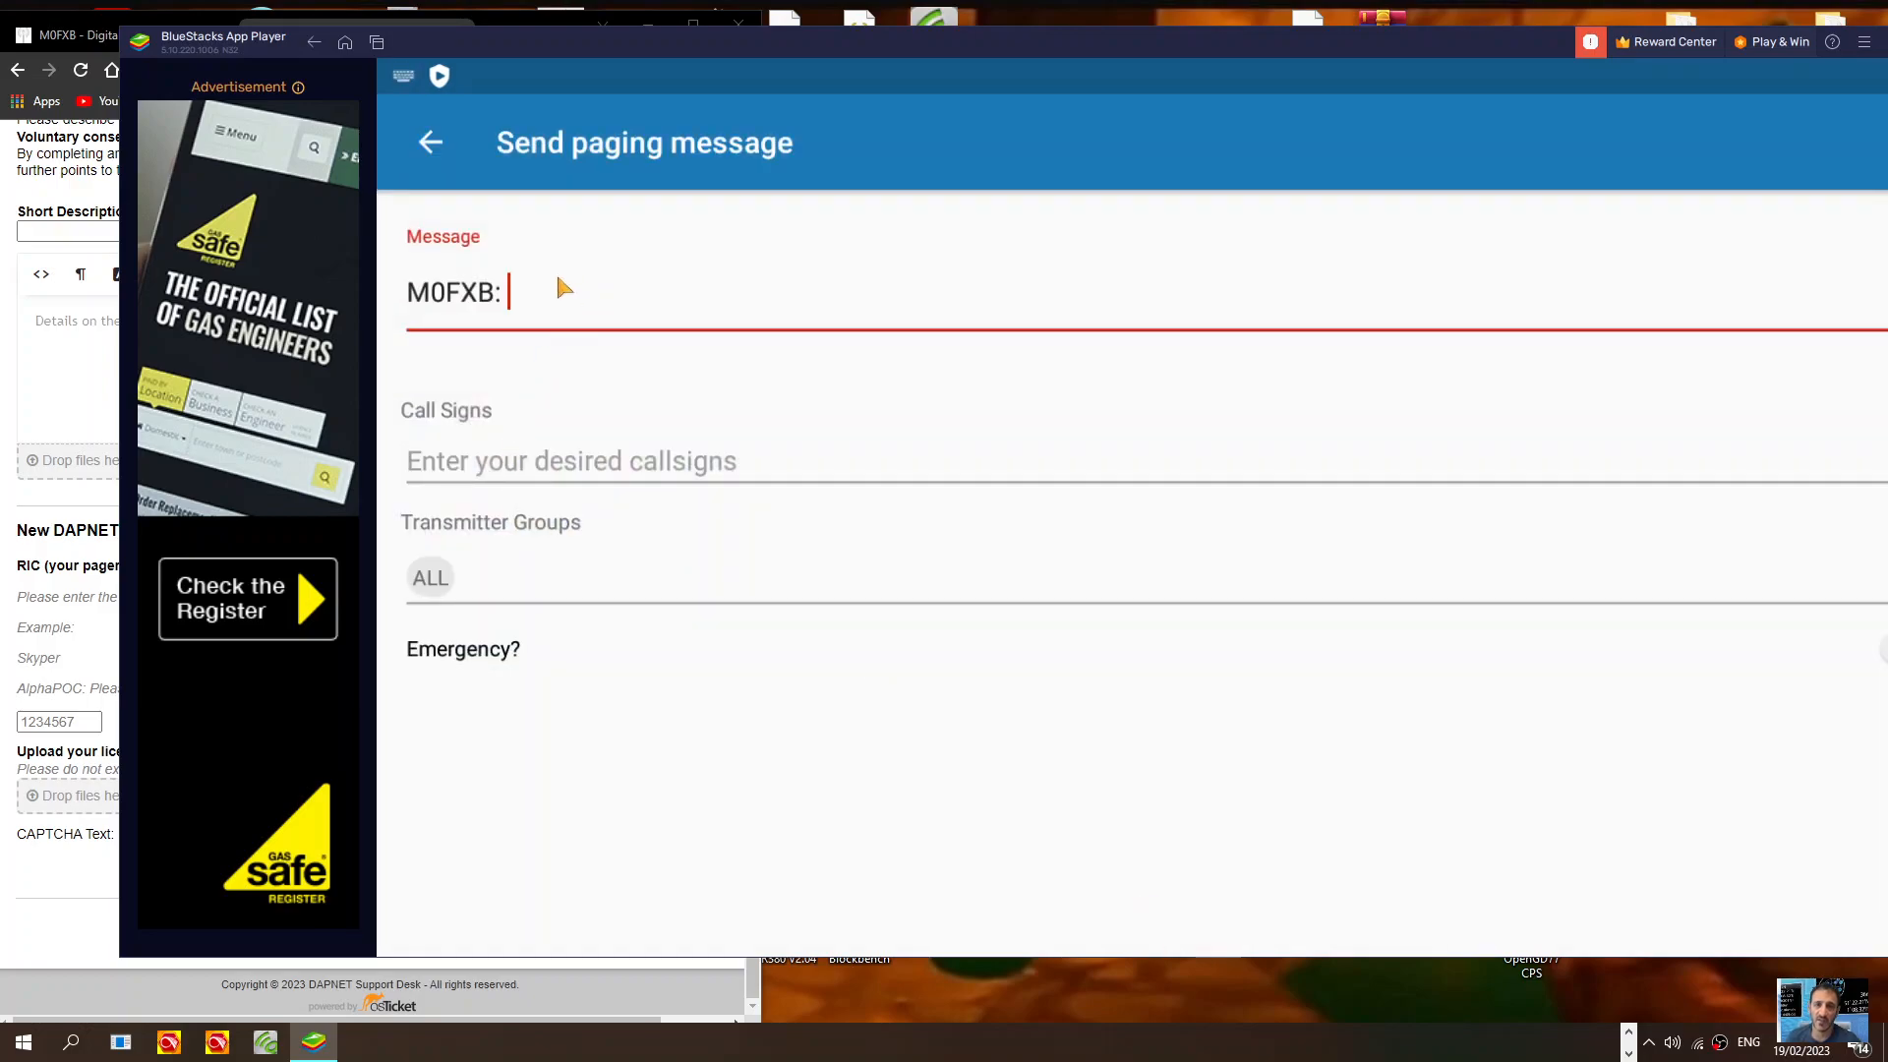
{"action": "mouse_move", "coordinate": [509, 308]}
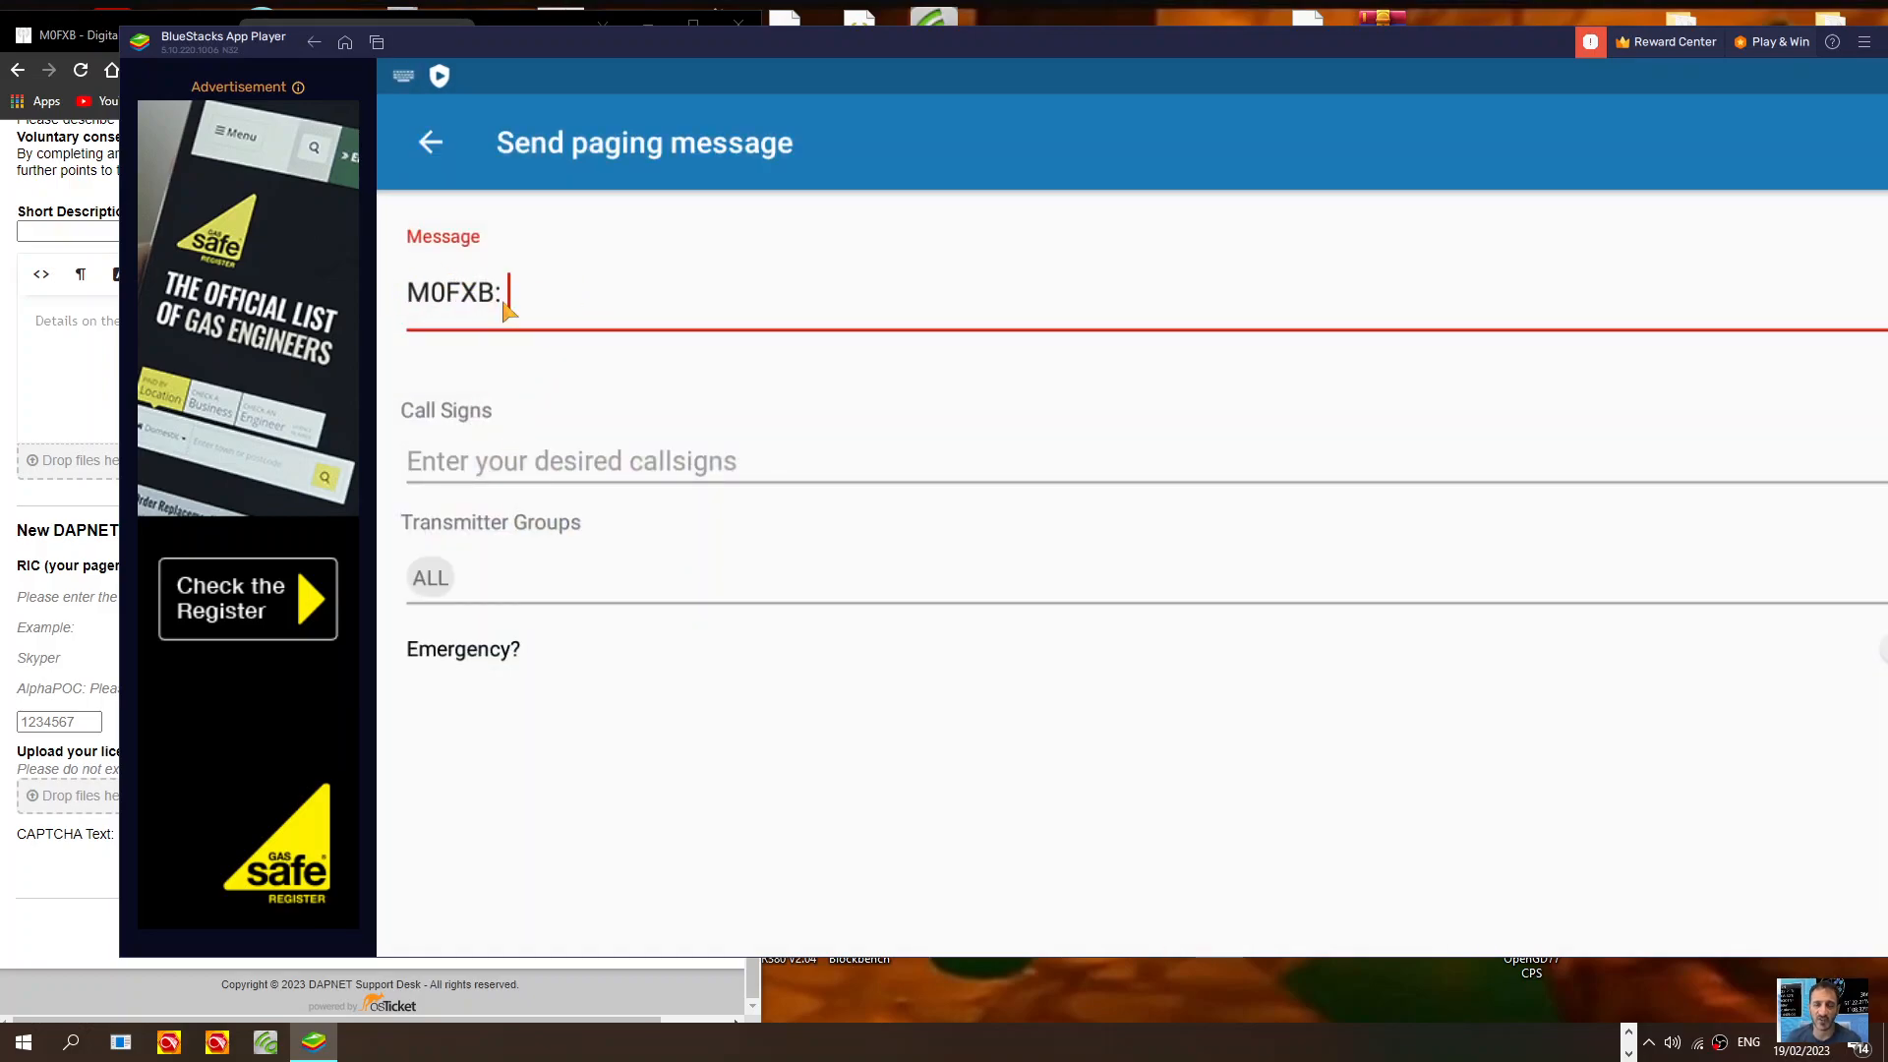
{"action": "type", "text": "hello"}
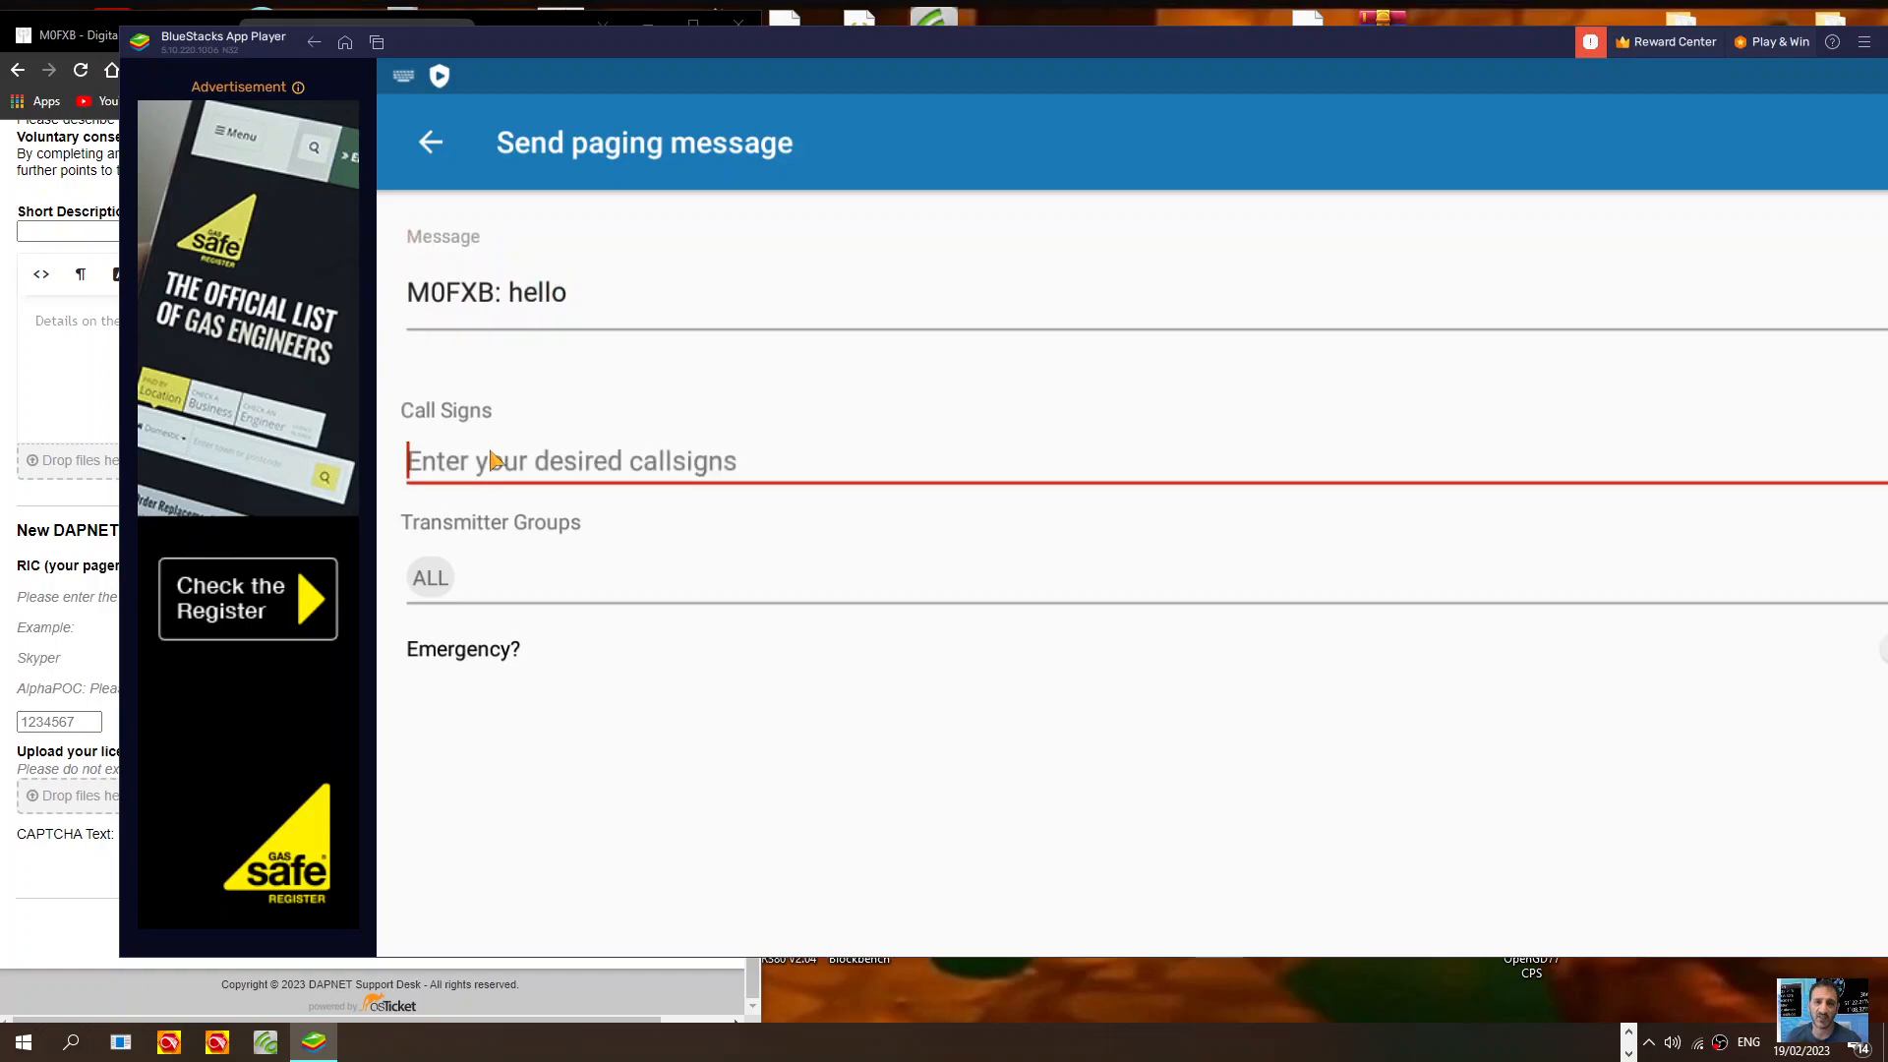
{"action": "type", "text": "m"}
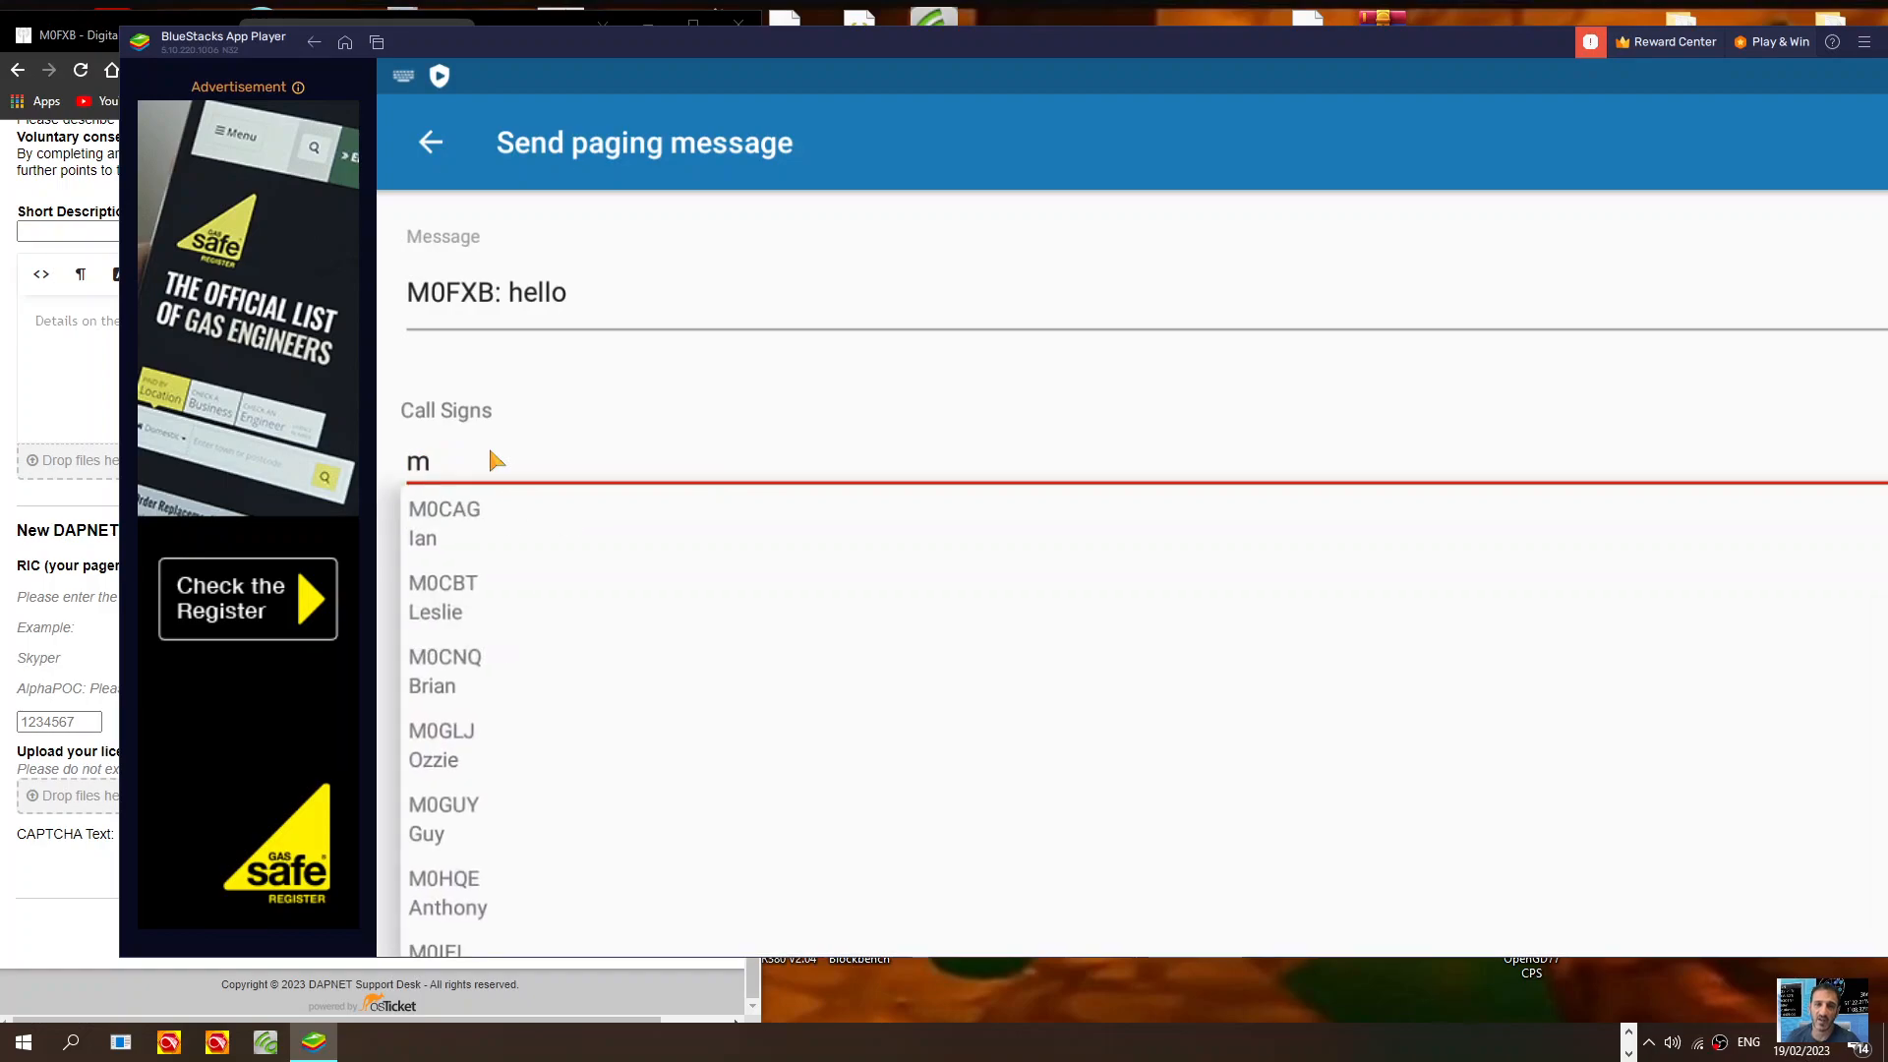
{"action": "type", "text": "6l"}
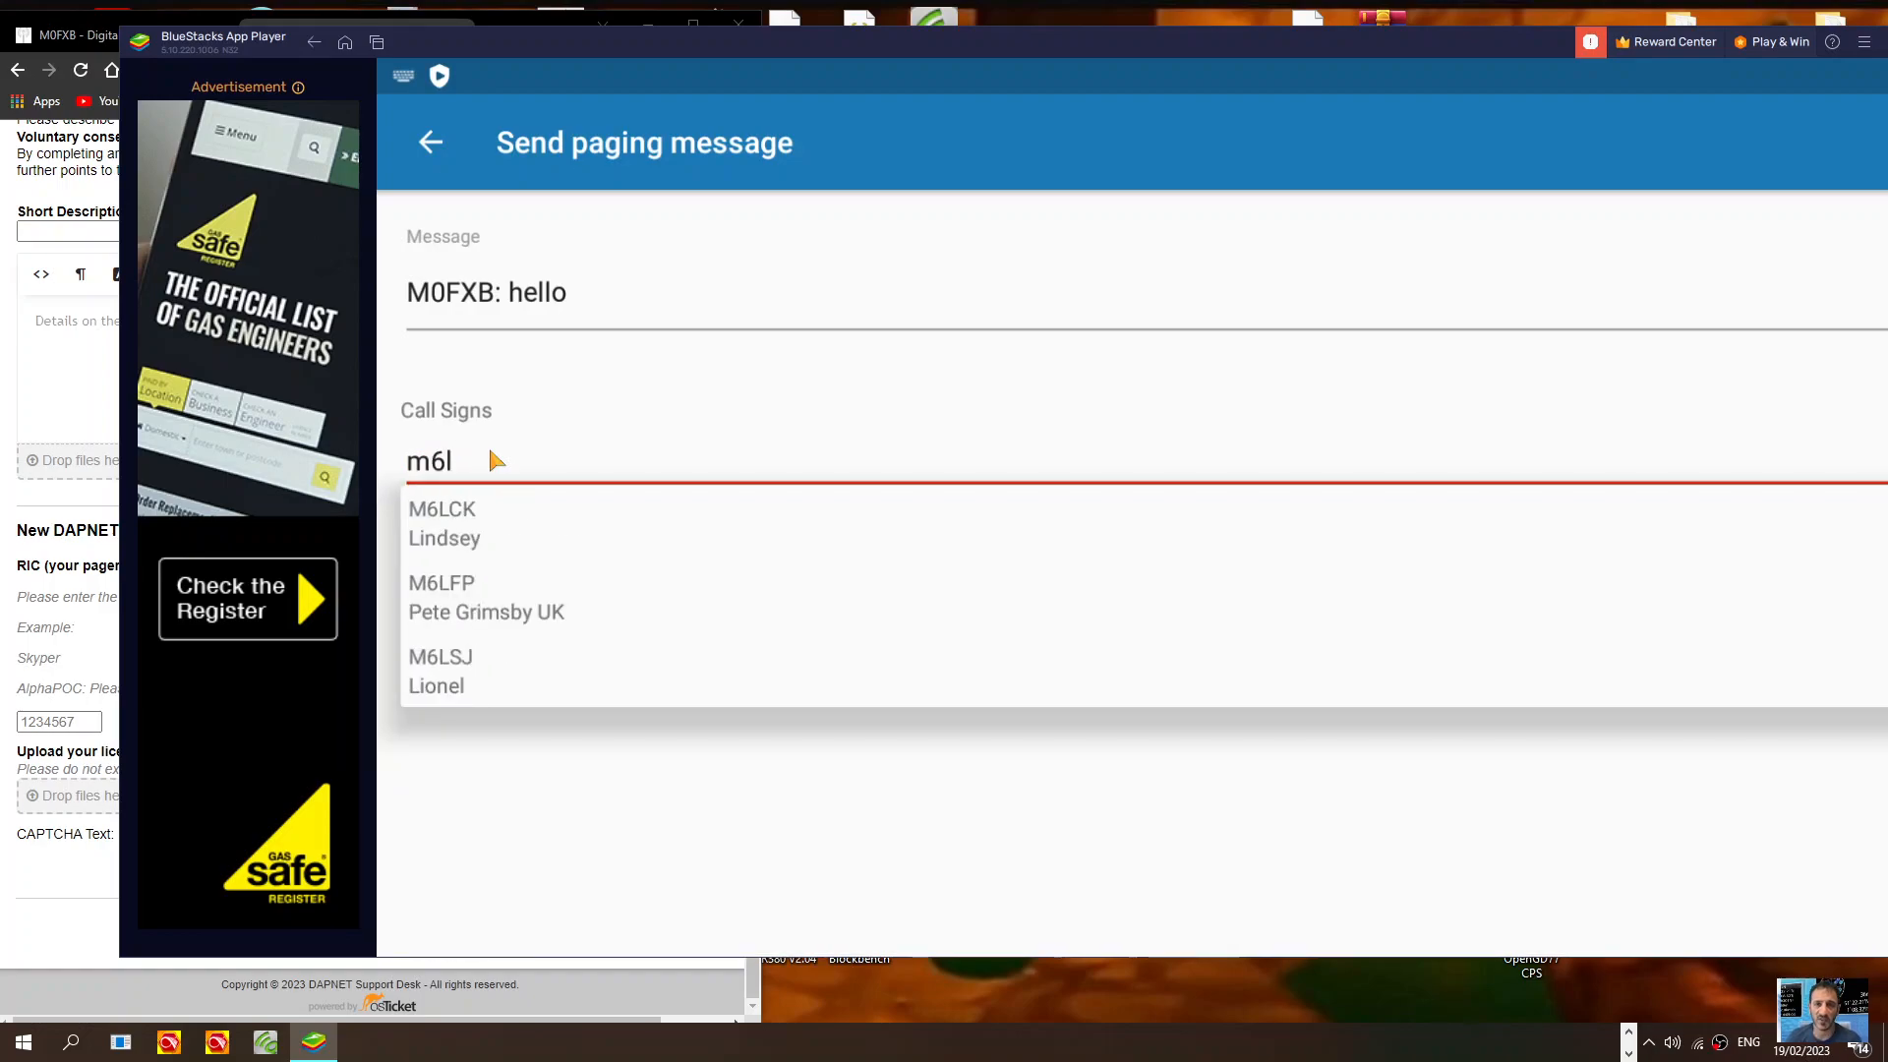
{"action": "left_click", "coordinate": [442, 524]}
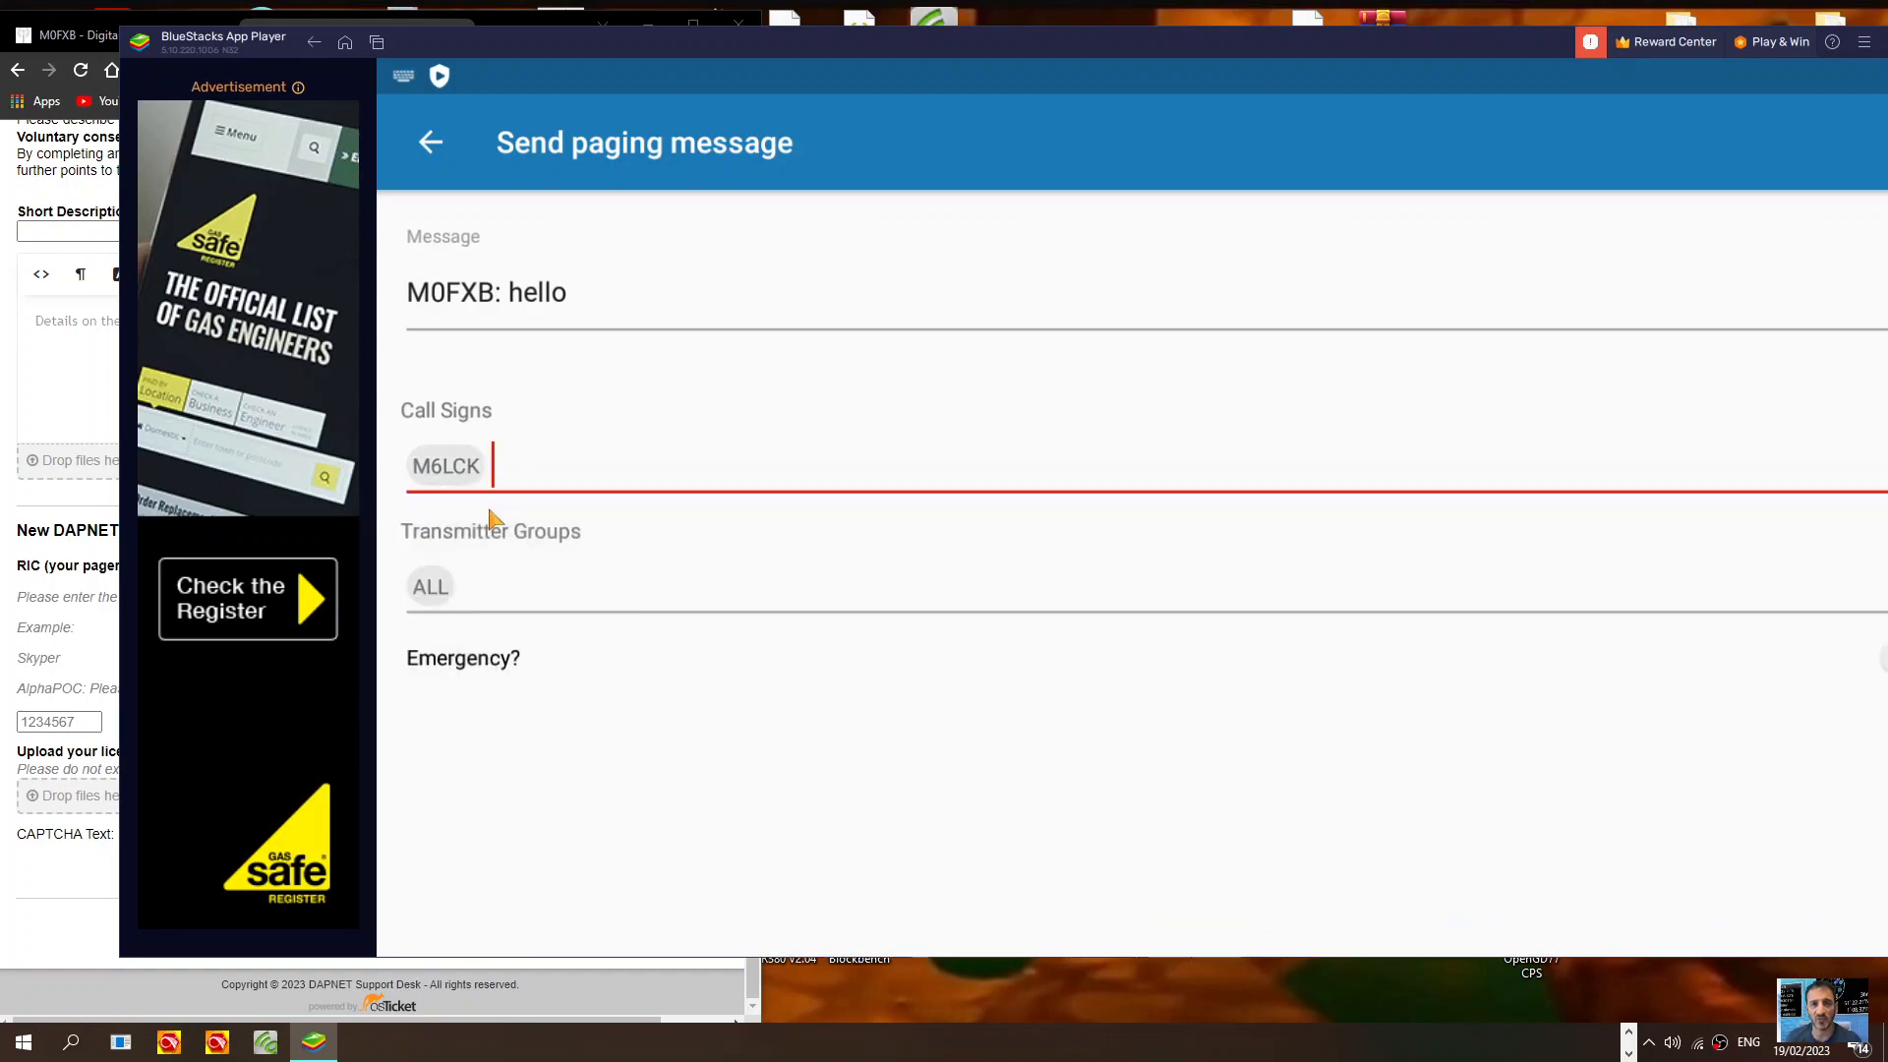
{"action": "mouse_move", "coordinate": [1345, 701]}
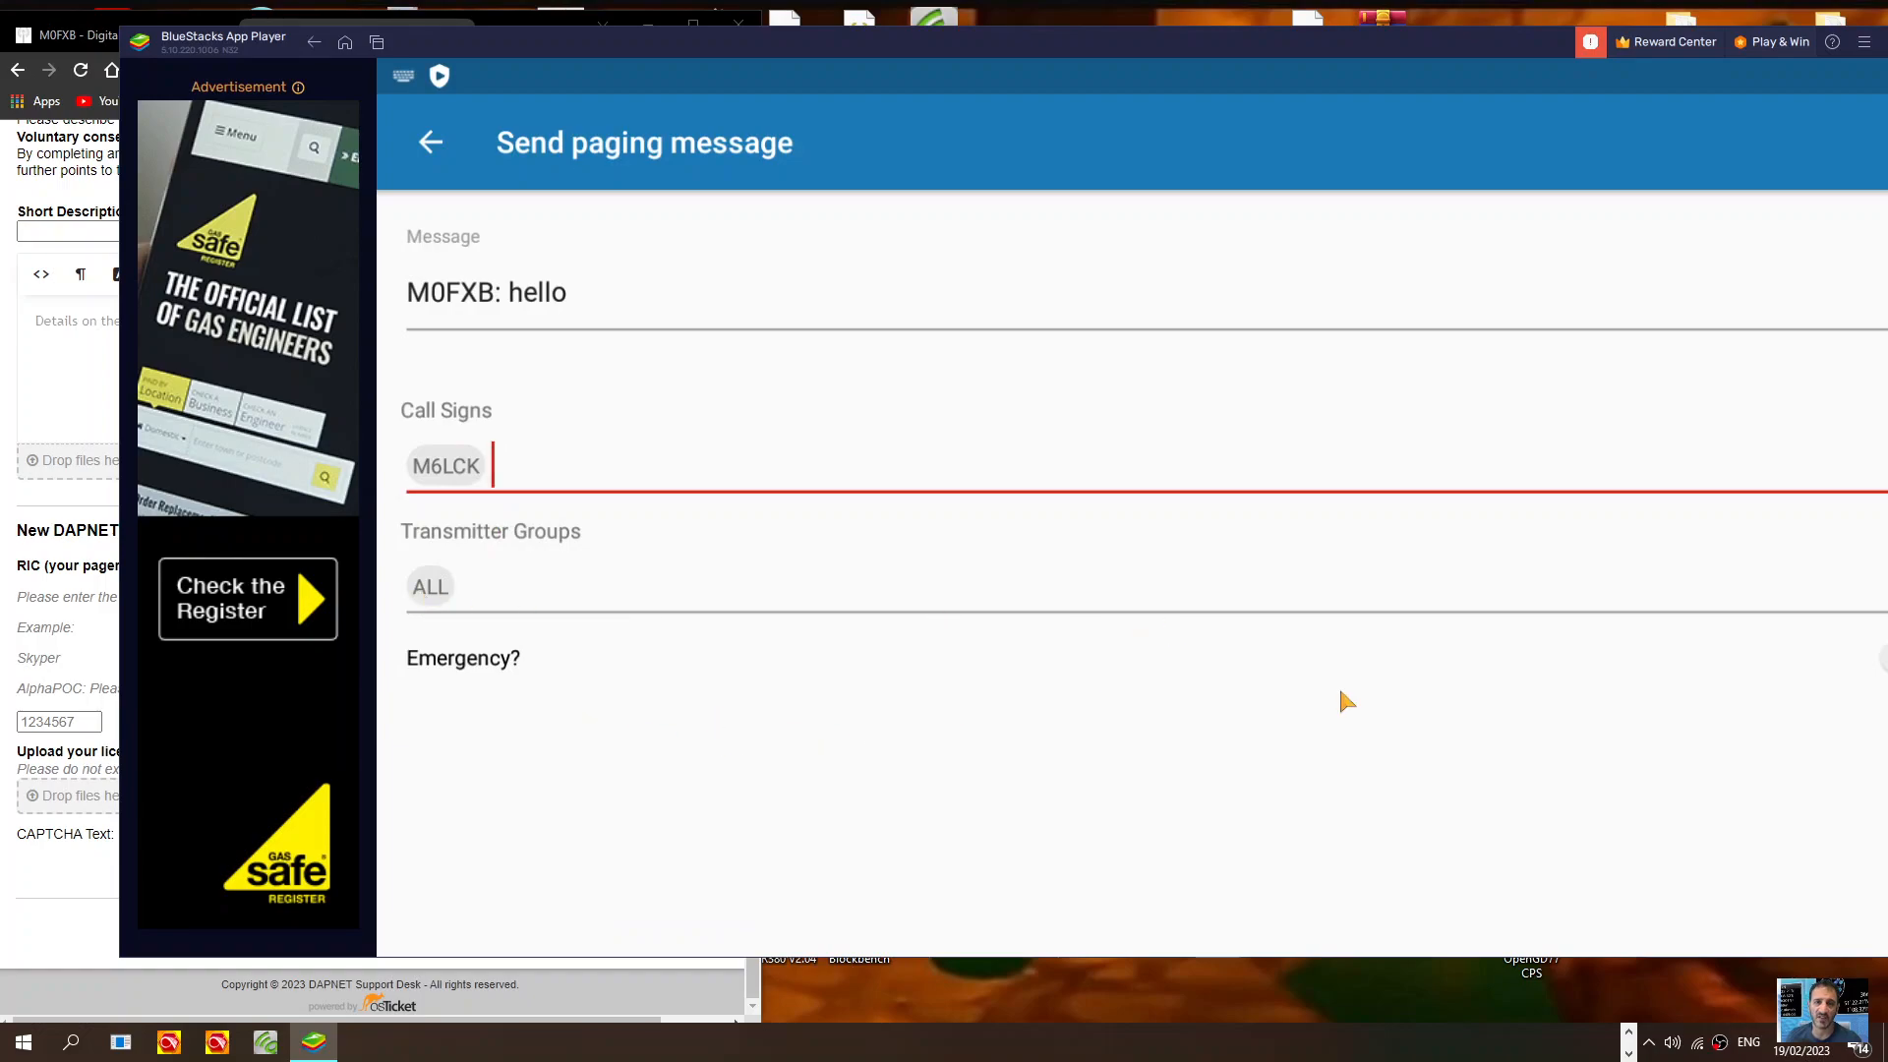
{"action": "mouse_move", "coordinate": [1180, 665]}
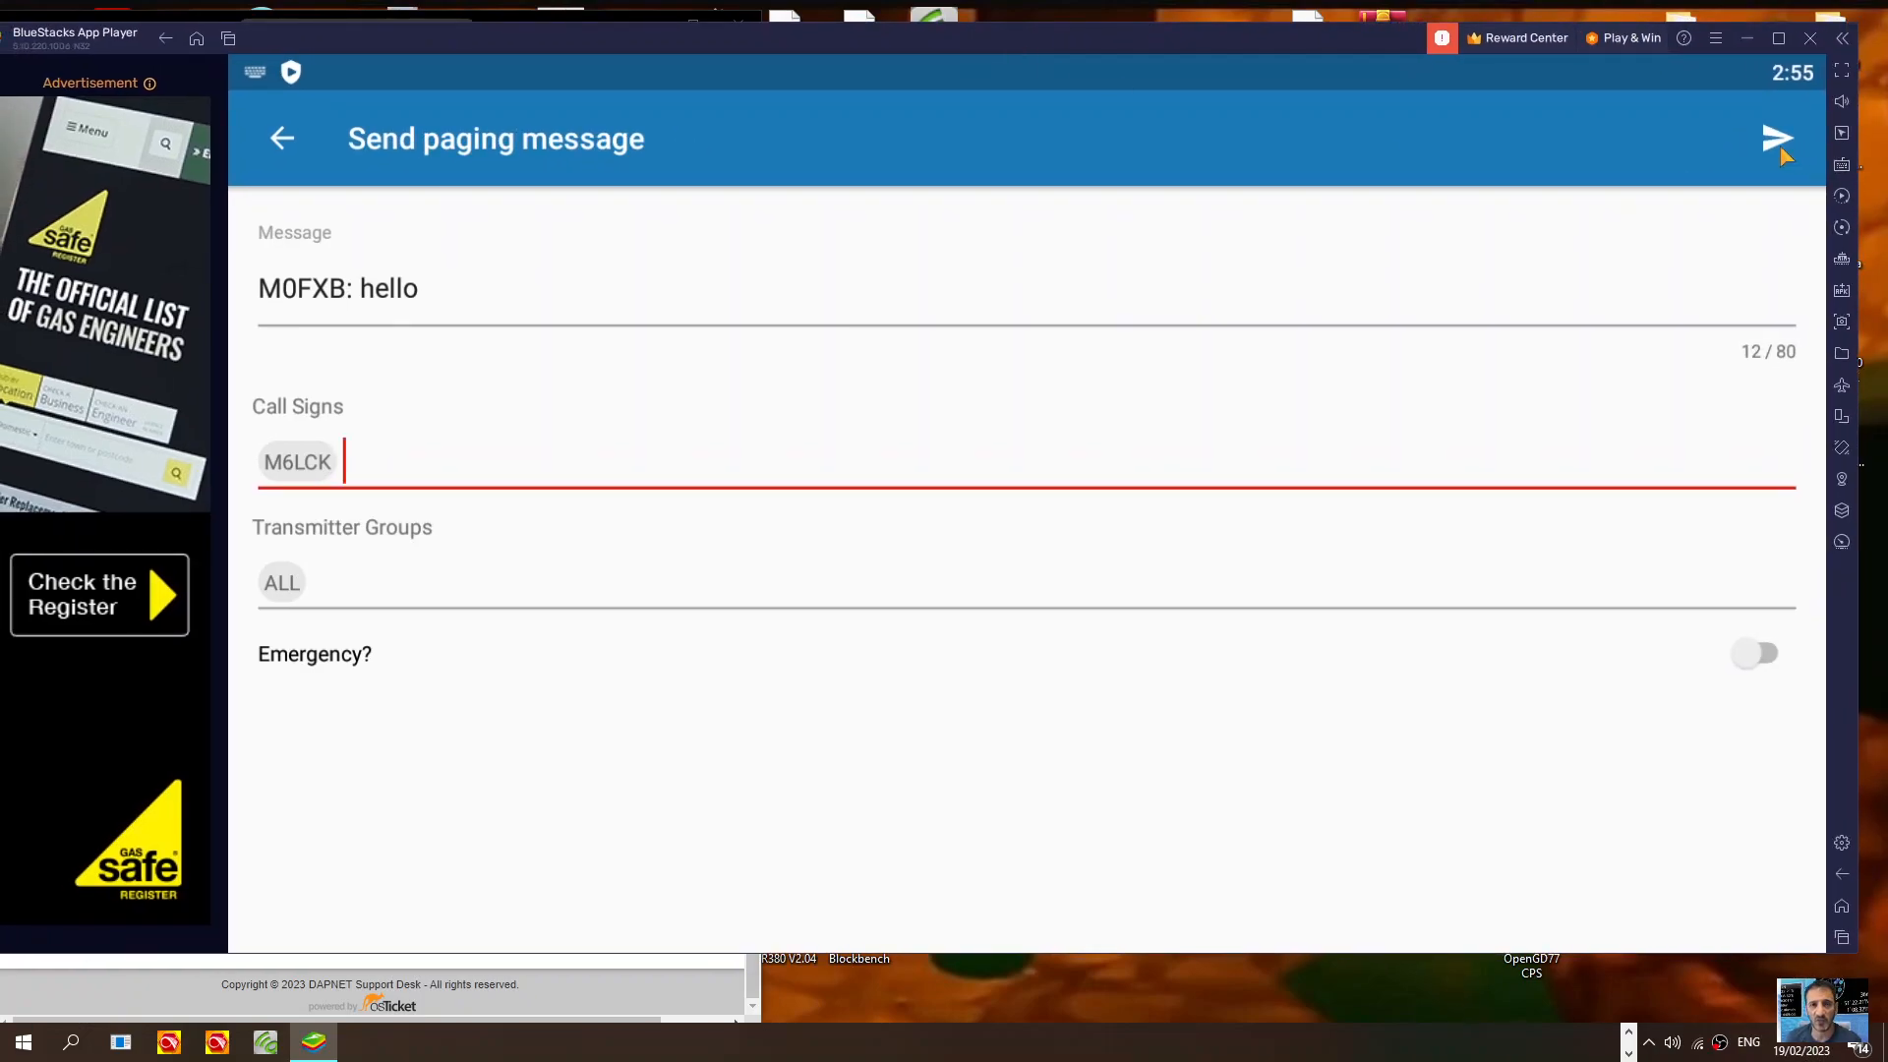
{"action": "mouse_move", "coordinate": [1246, 489]}
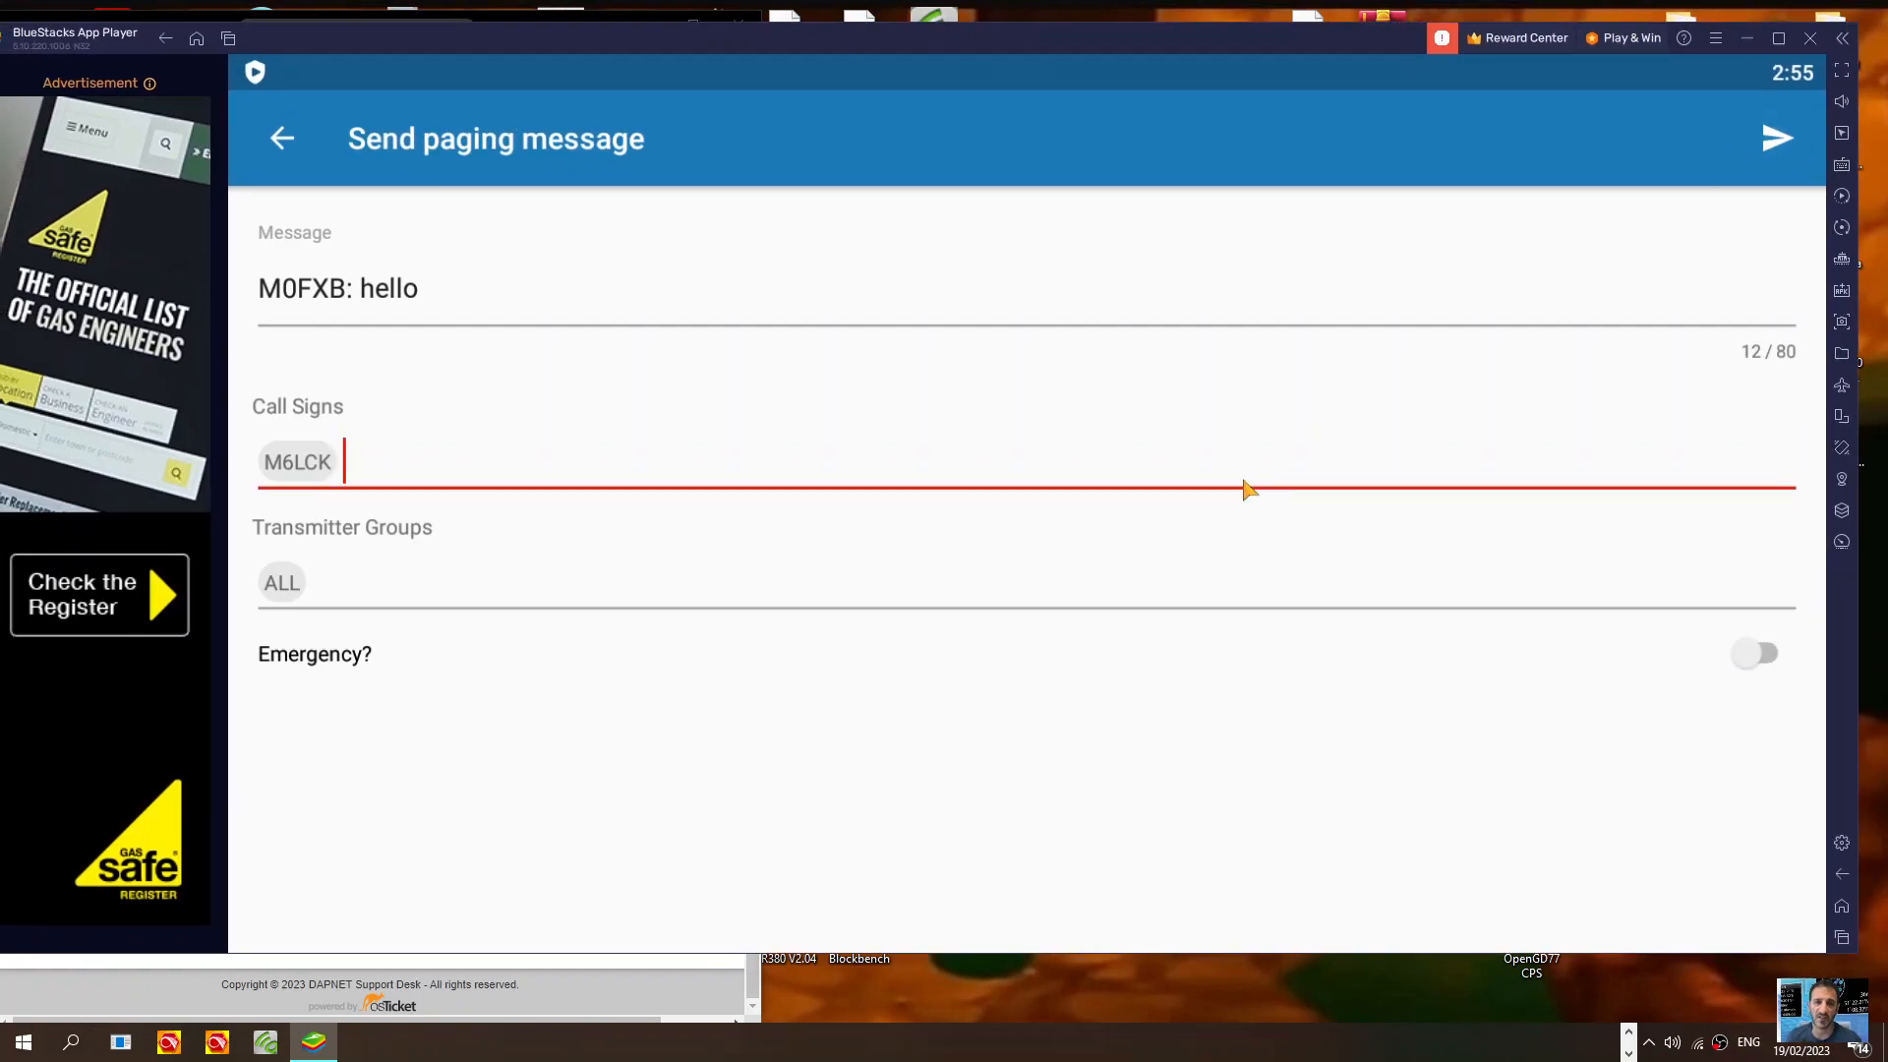
{"action": "mouse_move", "coordinate": [380, 469]}
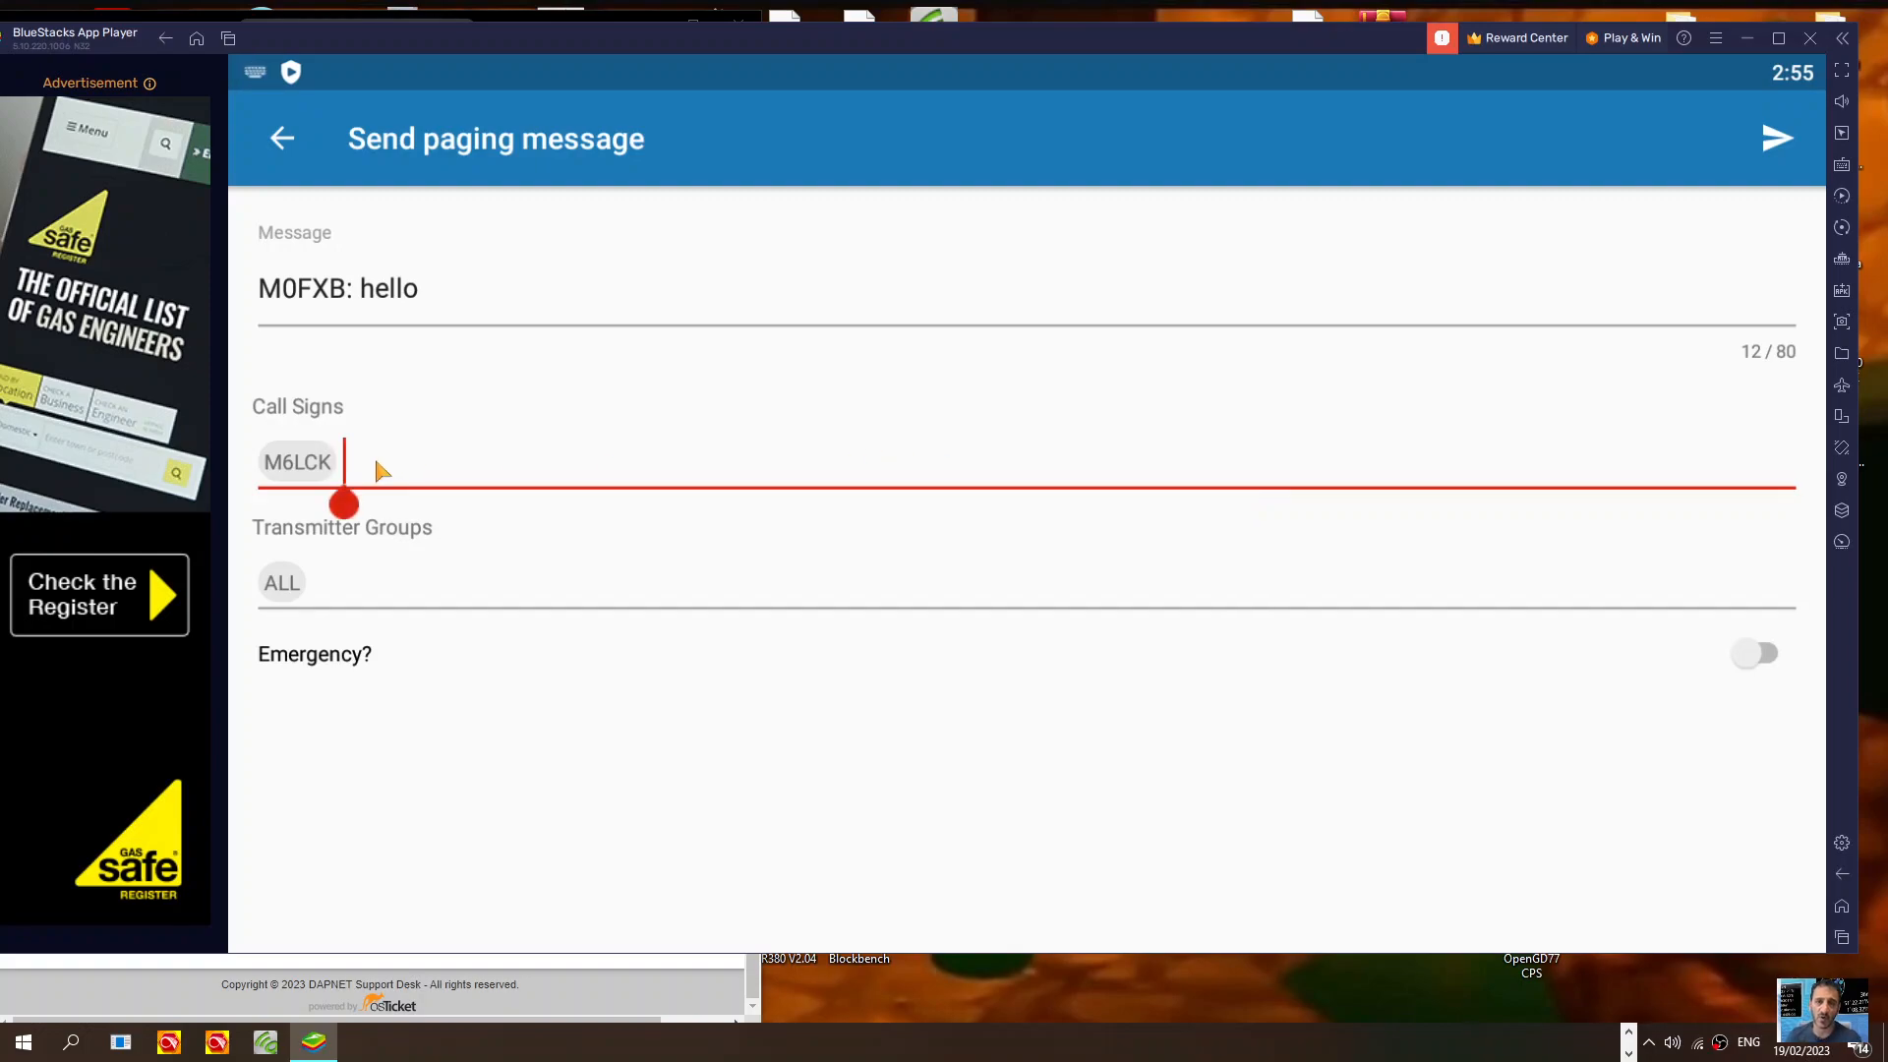
{"action": "left_click", "coordinate": [297, 462]}
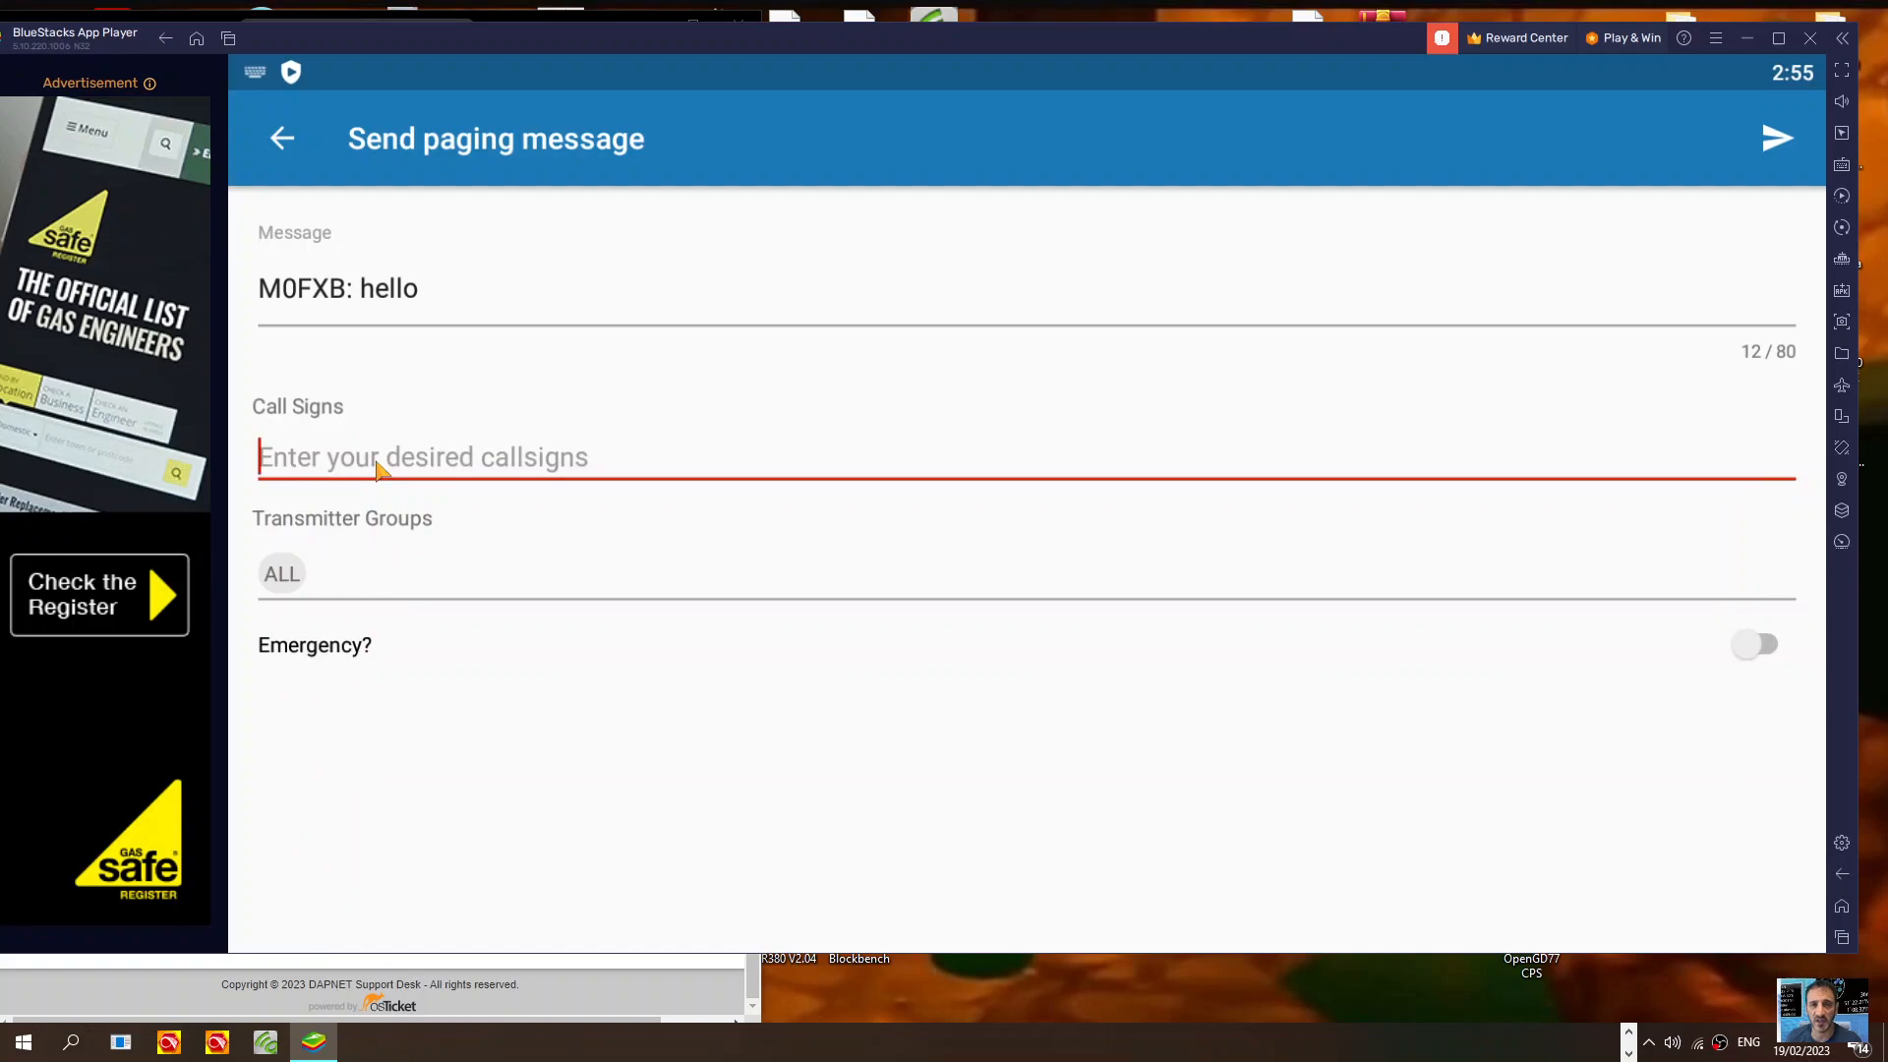
{"action": "type", "text": "m"}
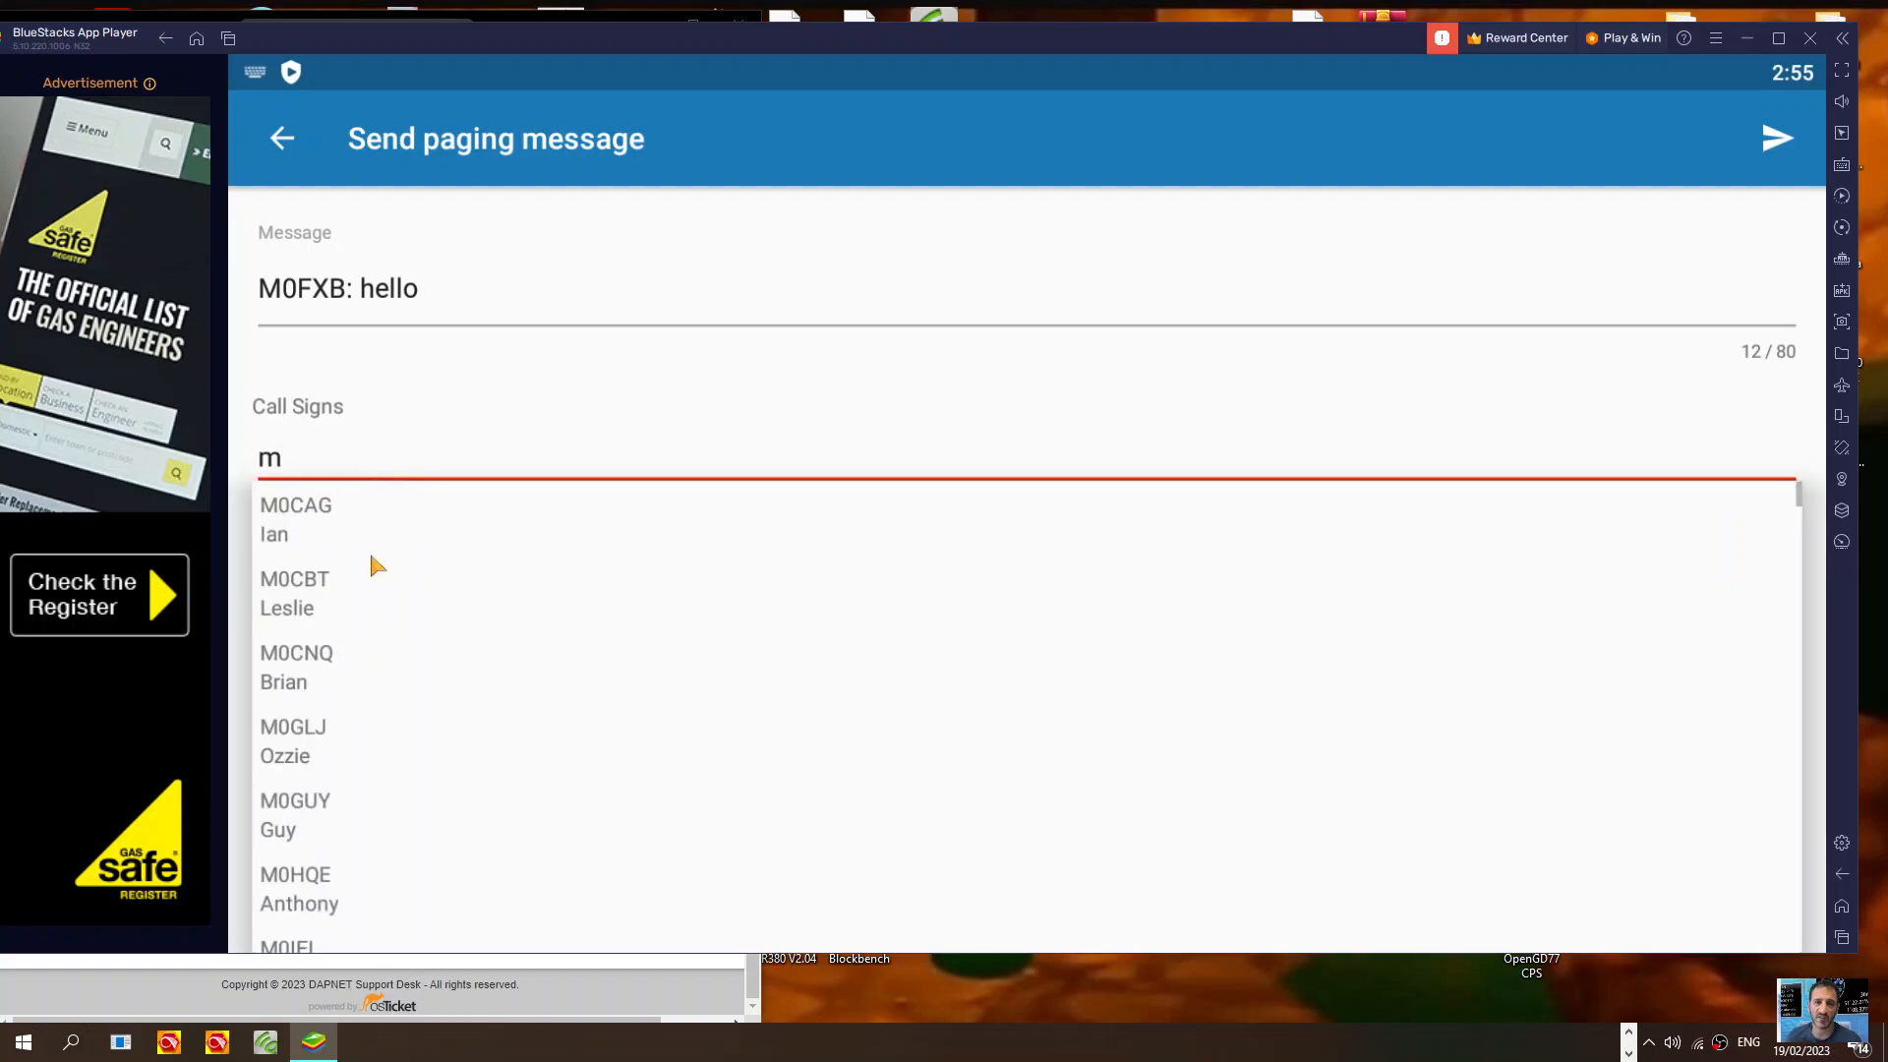
{"action": "left_click", "coordinate": [295, 591]}
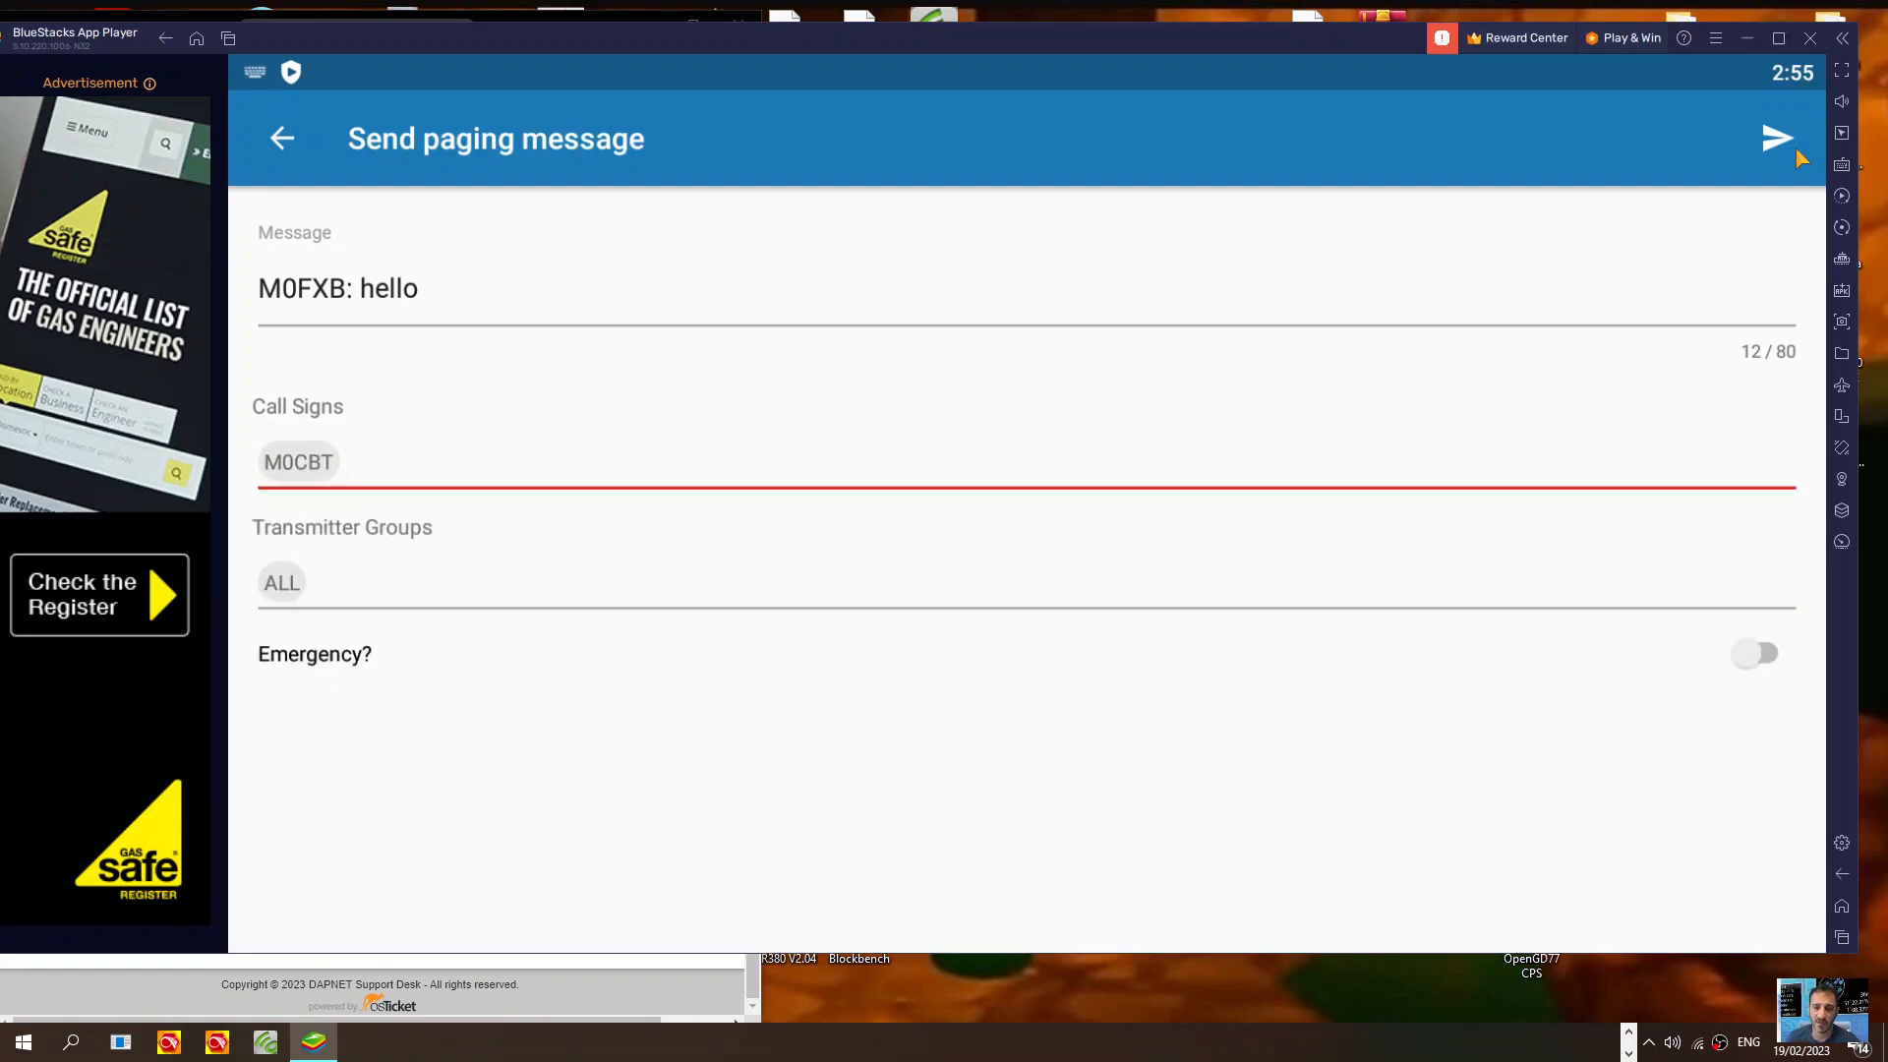